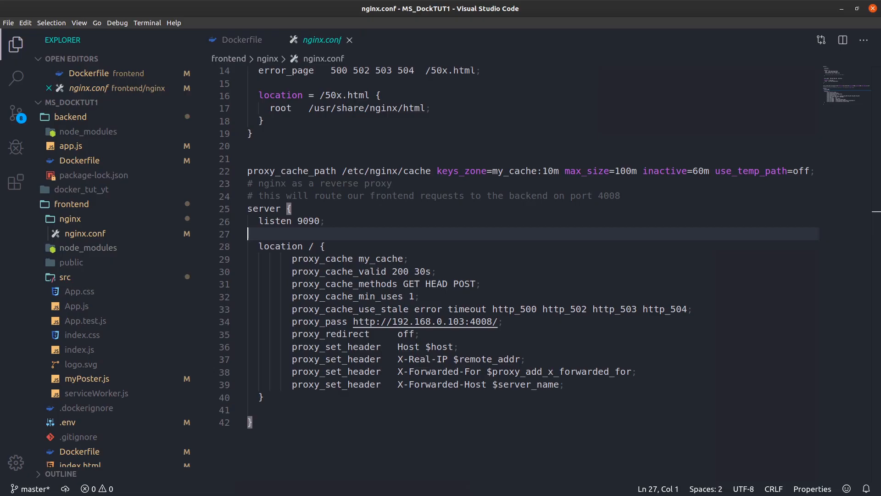
# - Switch to docker-compose.yml and scroll down to the service definitions
pyautogui.click(408, 258)
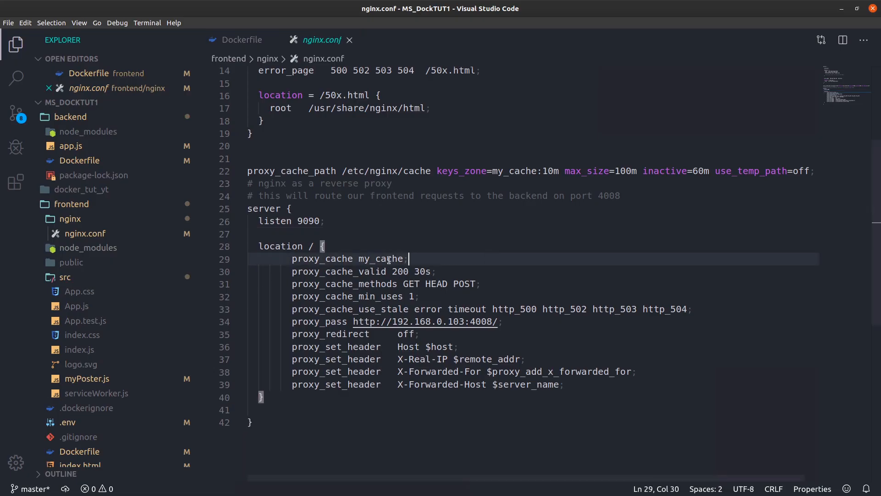
pyautogui.click(392, 235)
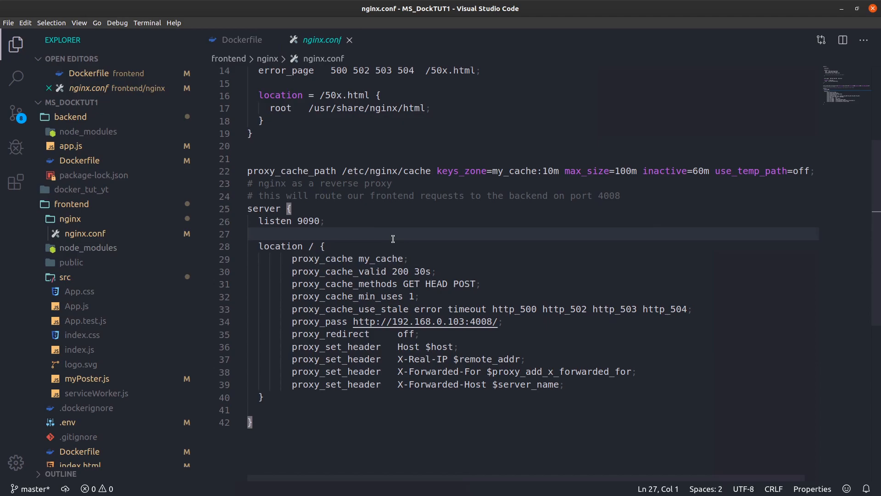
pyautogui.moveTo(403, 254)
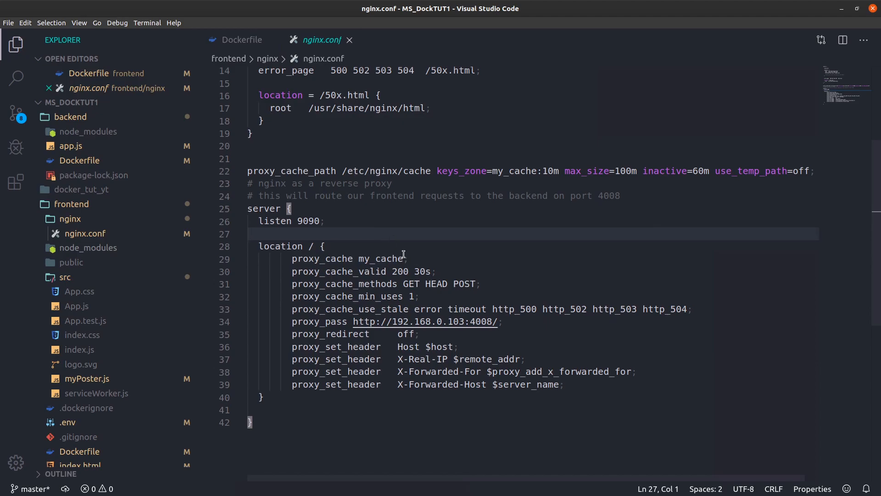
pyautogui.click(402, 259)
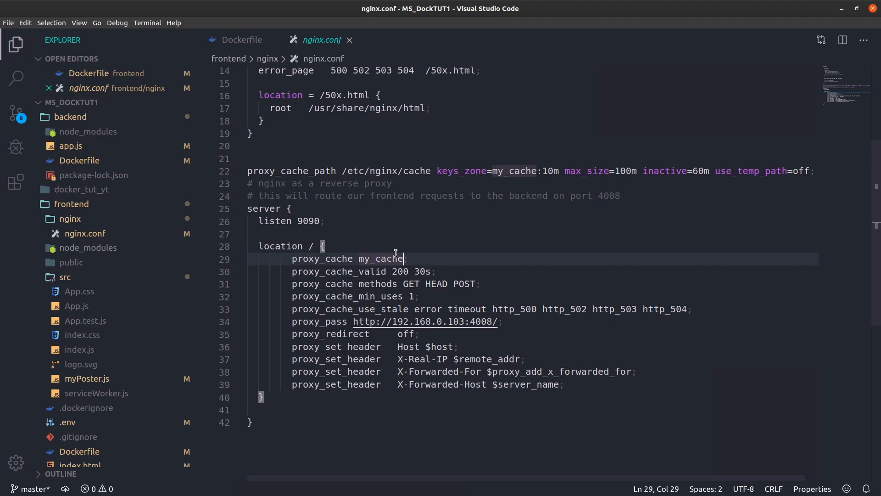
pyautogui.scroll(-3)
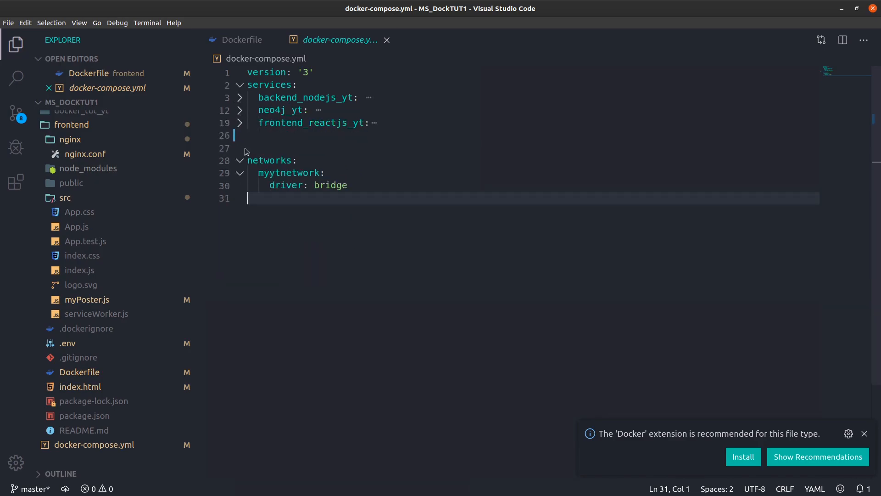
# - Unfold frontend_reactjs_yt to reveal its 80:80 and 4012:9090 port mappings, then return to nginx.conf
pyautogui.click(239, 123)
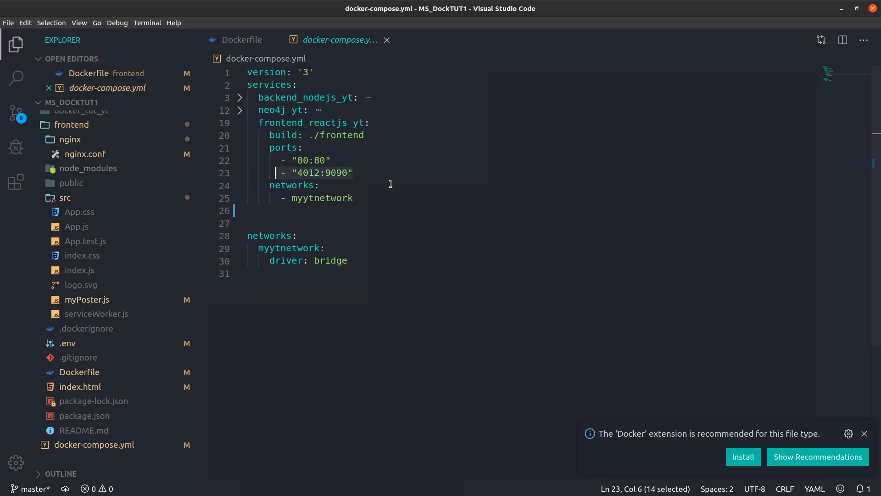
pyautogui.click(323, 172)
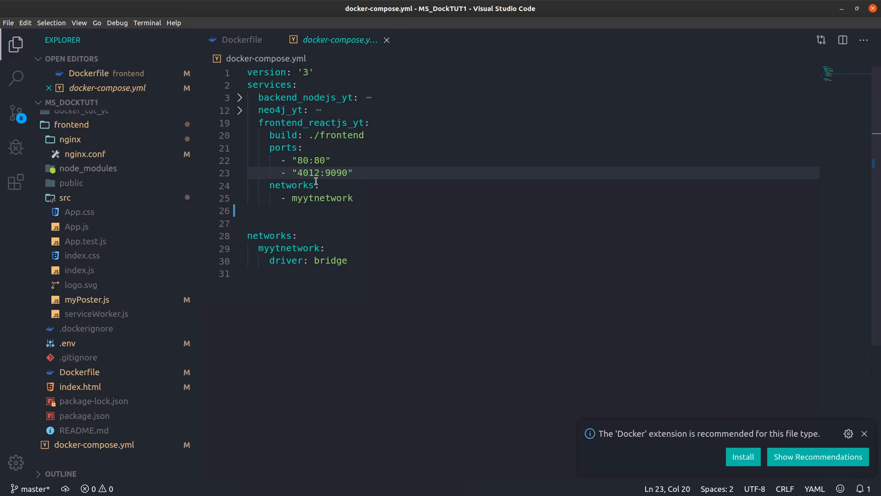
pyautogui.click(253, 211)
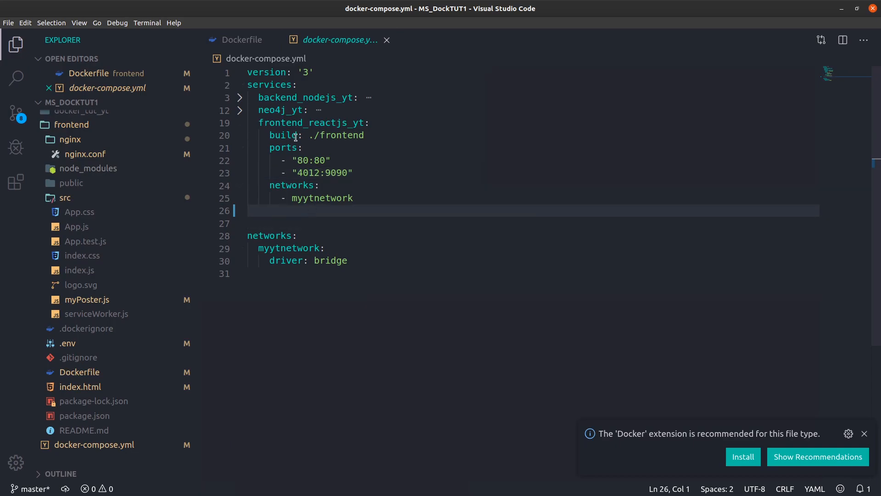
pyautogui.moveTo(79, 255)
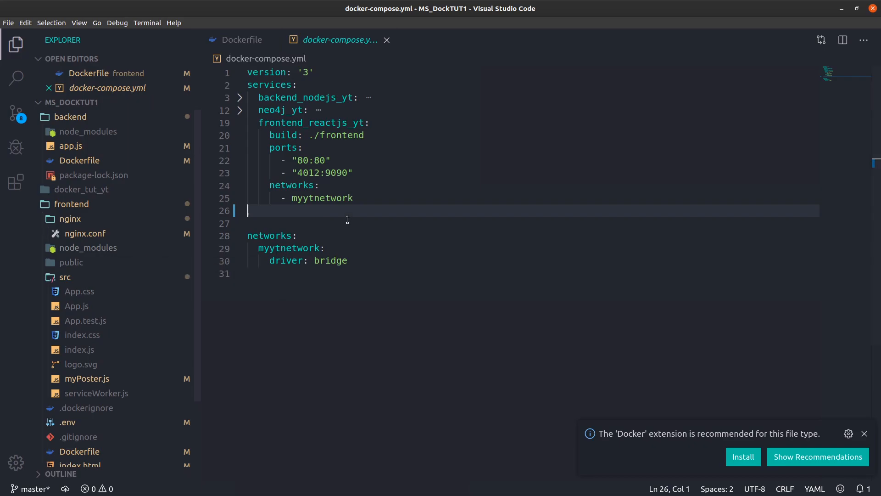
pyautogui.click(352, 172)
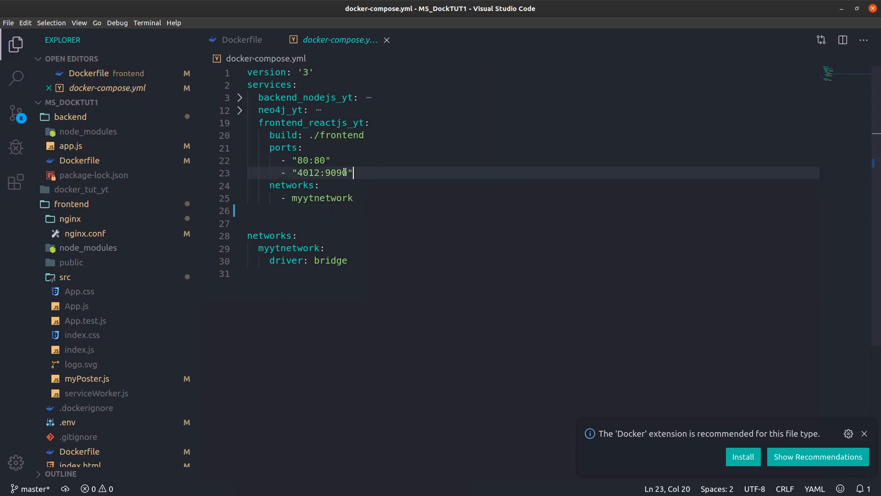
pyautogui.click(340, 223)
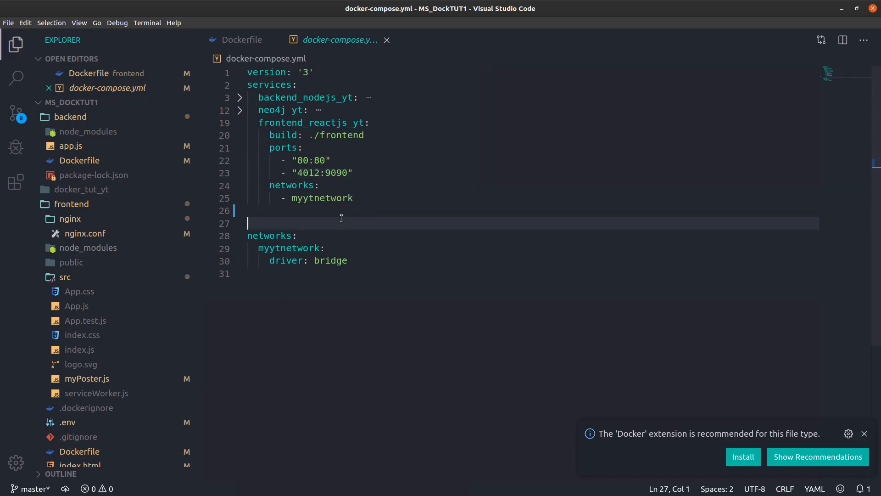
pyautogui.click(85, 233)
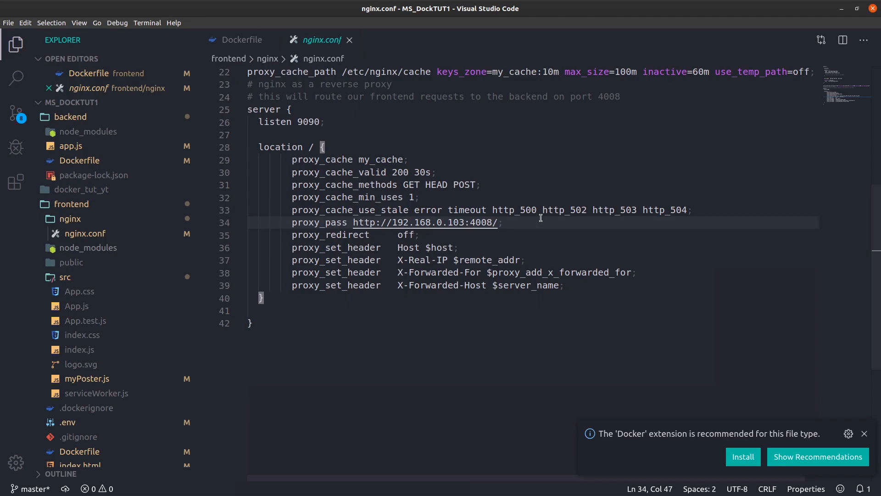
# - Return to nginx.conf and scroll up to its proxy cache location block
pyautogui.click(492, 284)
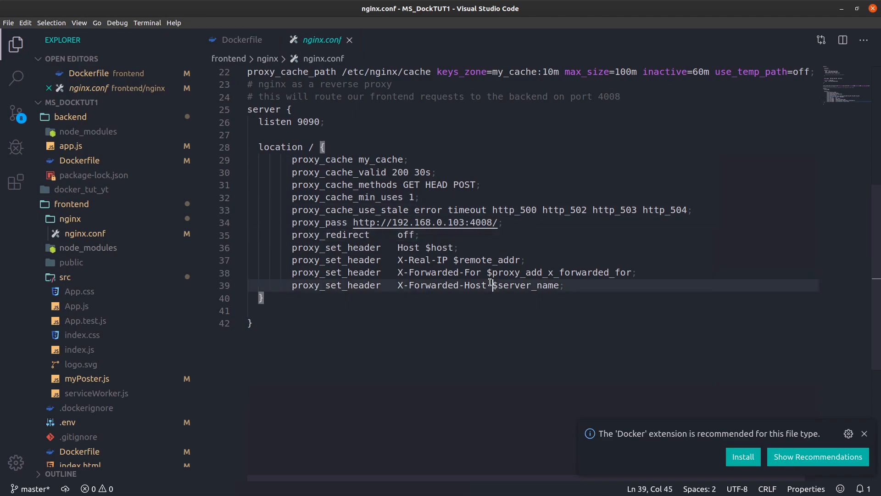
pyautogui.scroll(3)
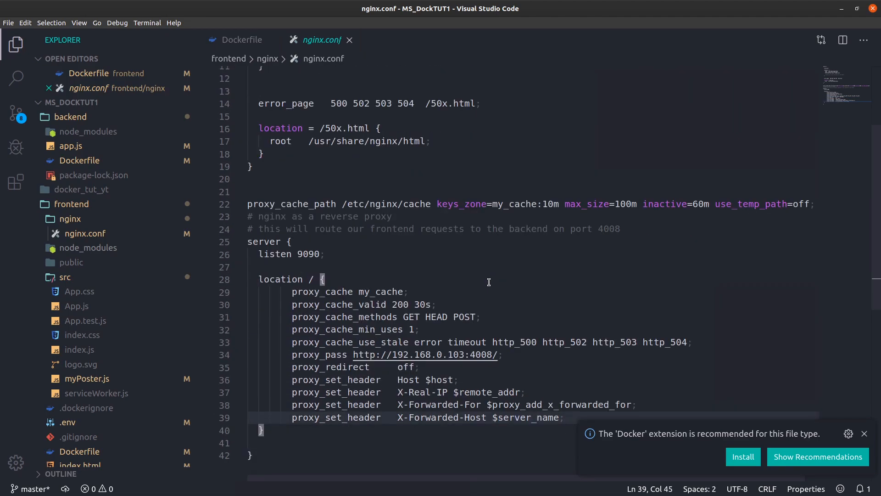
pyautogui.click(448, 267)
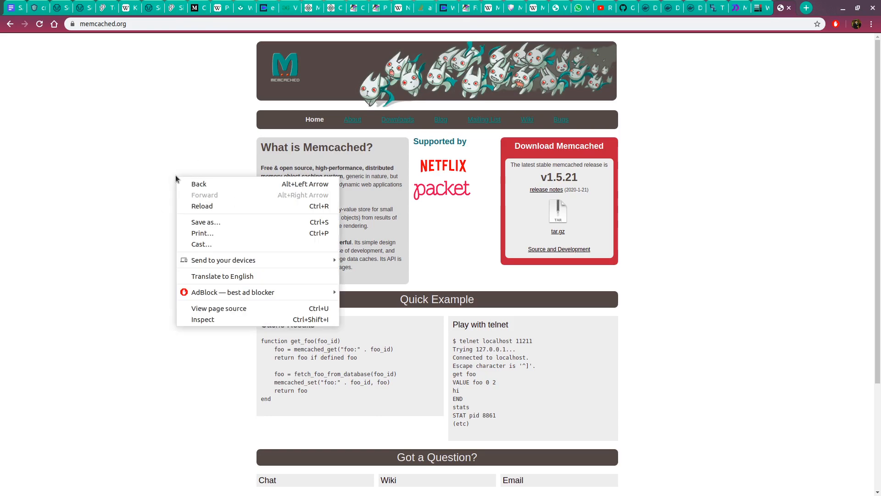
# - Dismiss the context menu on memcached.org to read the telnet example
pyautogui.click(363, 204)
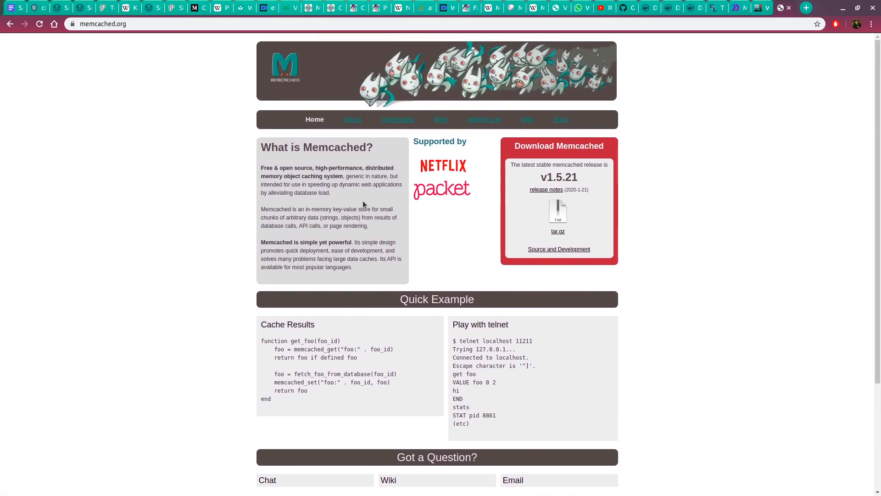
pyautogui.moveTo(440, 159)
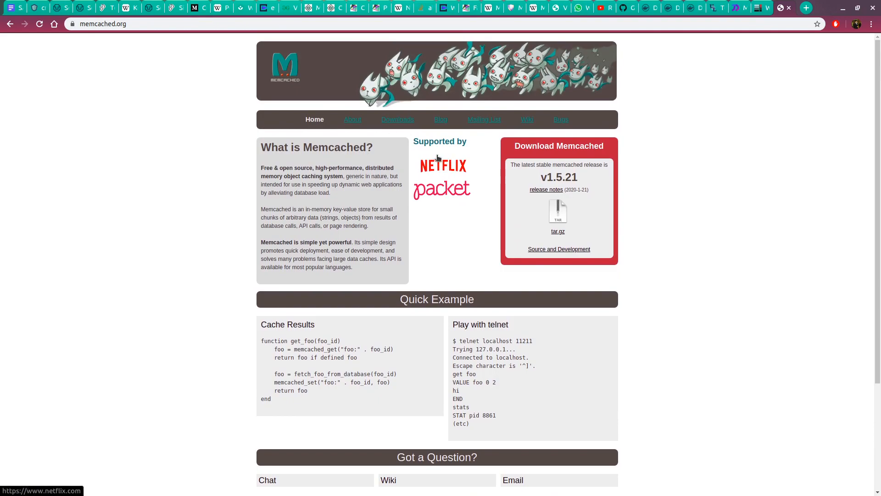
pyautogui.moveTo(163, 214)
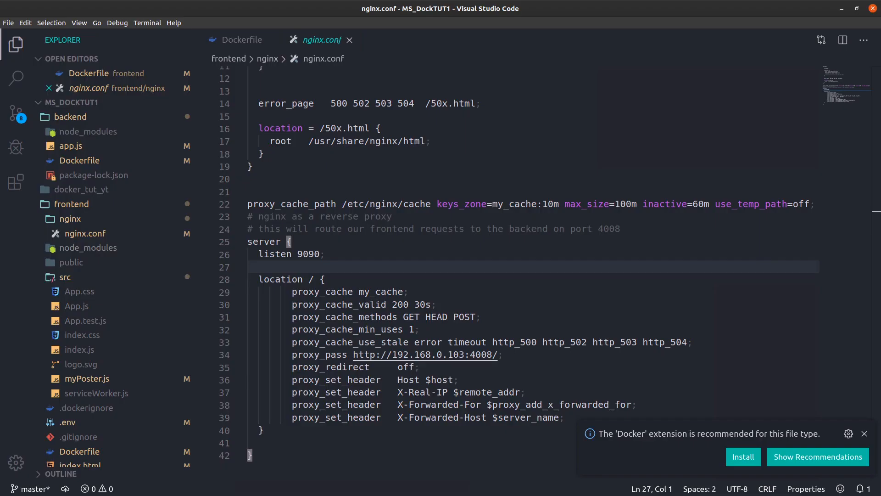
# - Reopen docker-compose.yml from the Explorer with an indented blank line below frontend_reactjs_yt
pyautogui.click(323, 253)
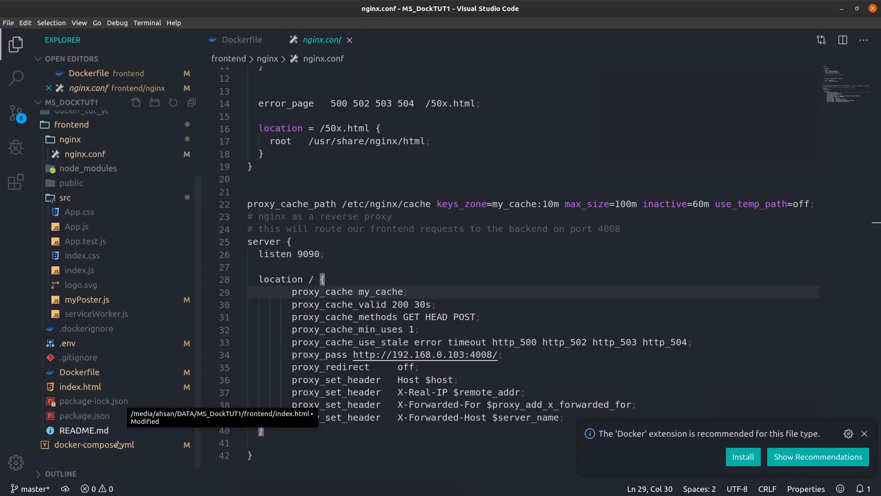
pyautogui.click(94, 443)
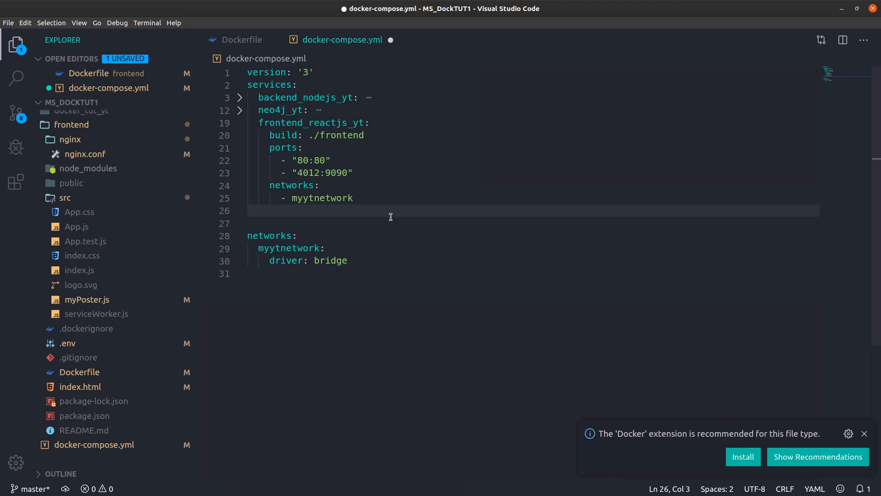
# - Add a ytcache service with image: memcached and a ports entry starting - ""
pyautogui.write('yt')
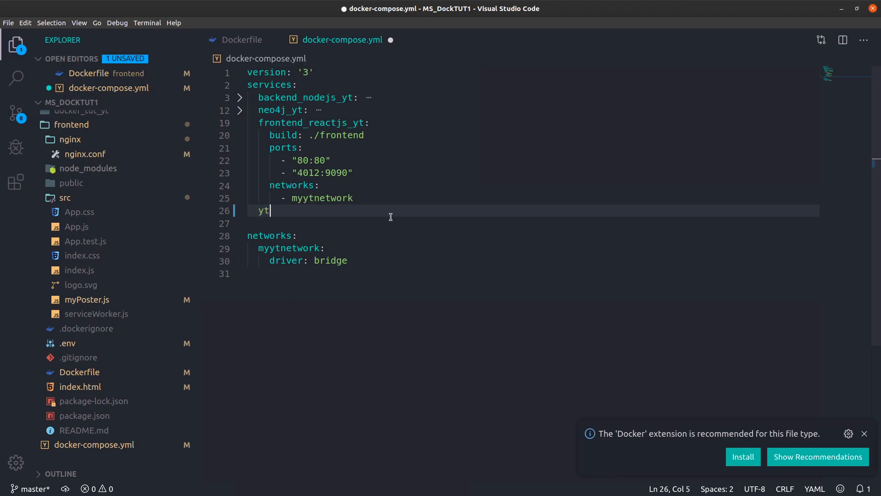
pyautogui.write('ca')
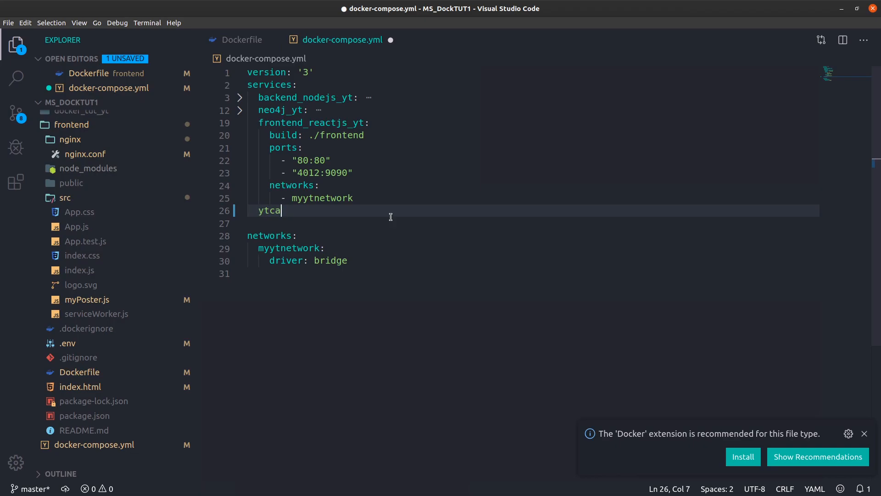
pyautogui.write('che:')
pyautogui.write('image')
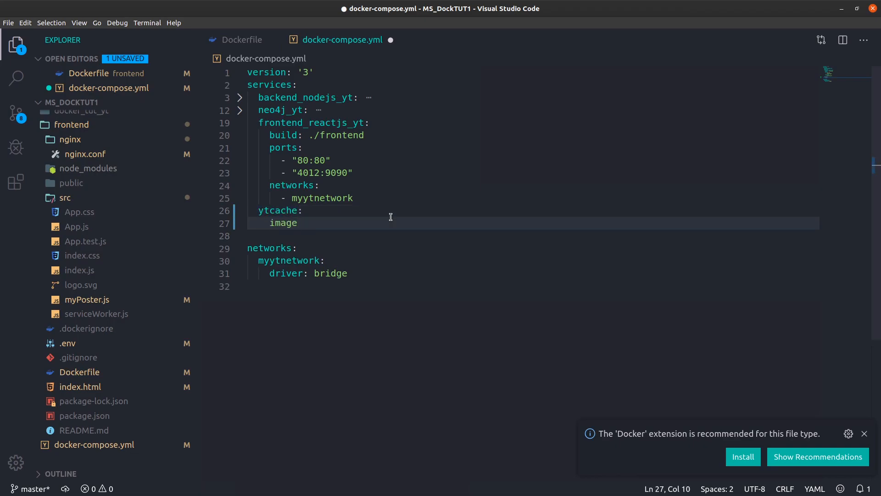
pyautogui.write(': memc')
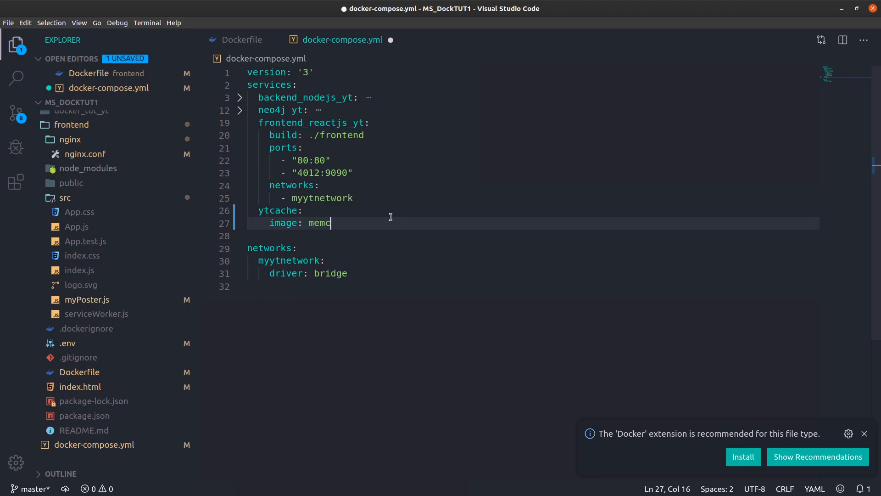
pyautogui.write('ached')
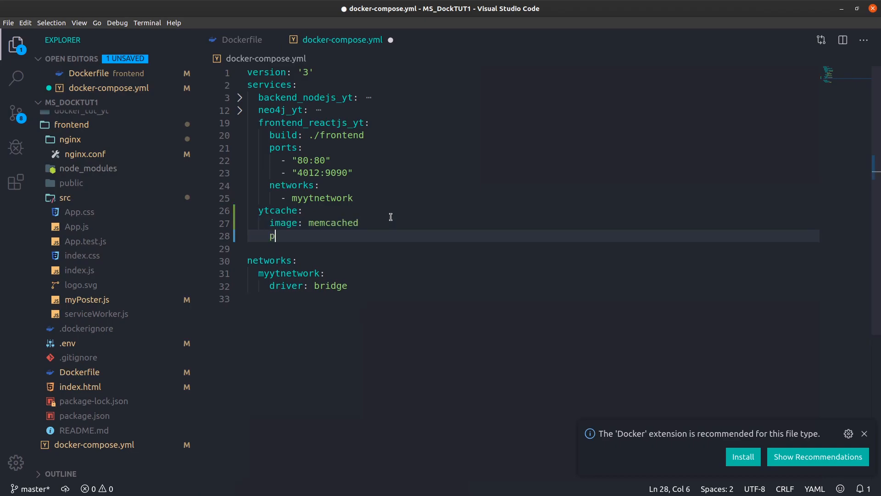
pyautogui.write('orts:')
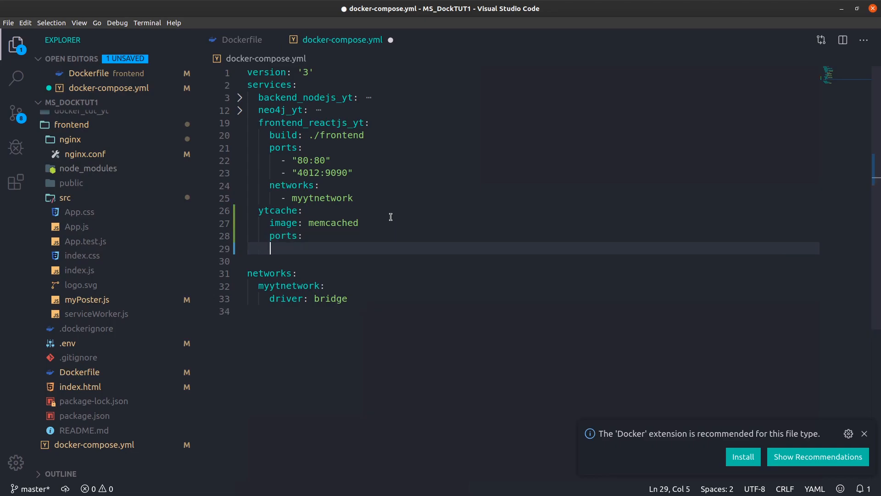
pyautogui.write('- ""')
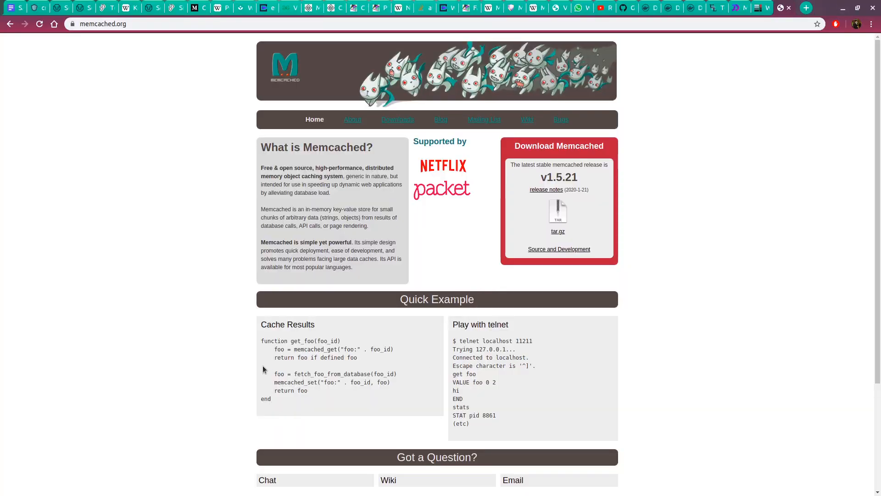
pyautogui.doubleClick(523, 340)
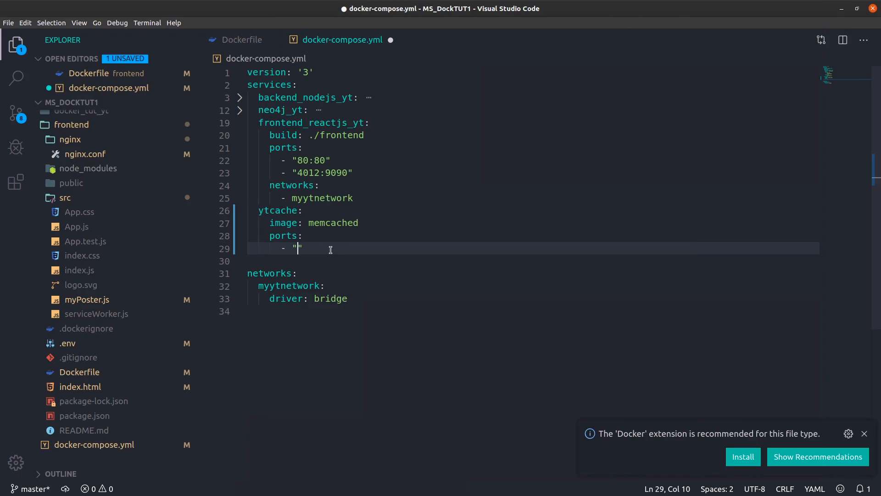
# - Map ytcache port 11211:11211, add command: -m 64, and save docker-compose.yml
pyautogui.write('11211')
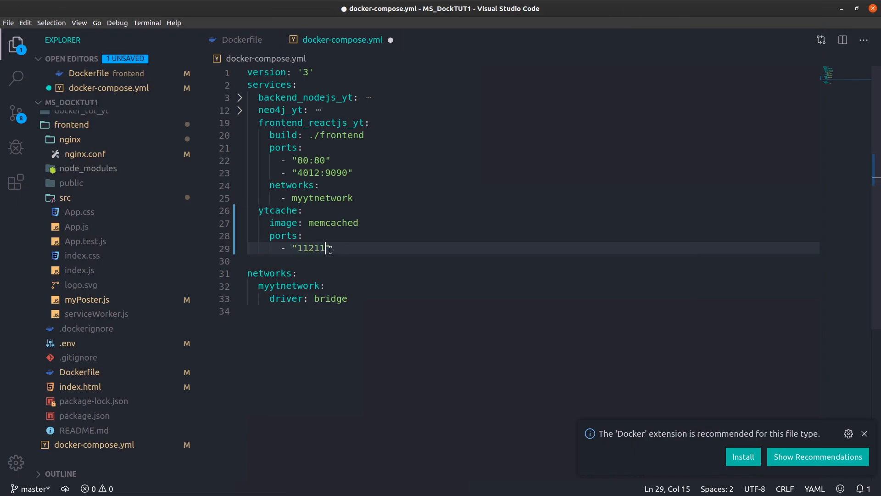
pyautogui.write(':11211')
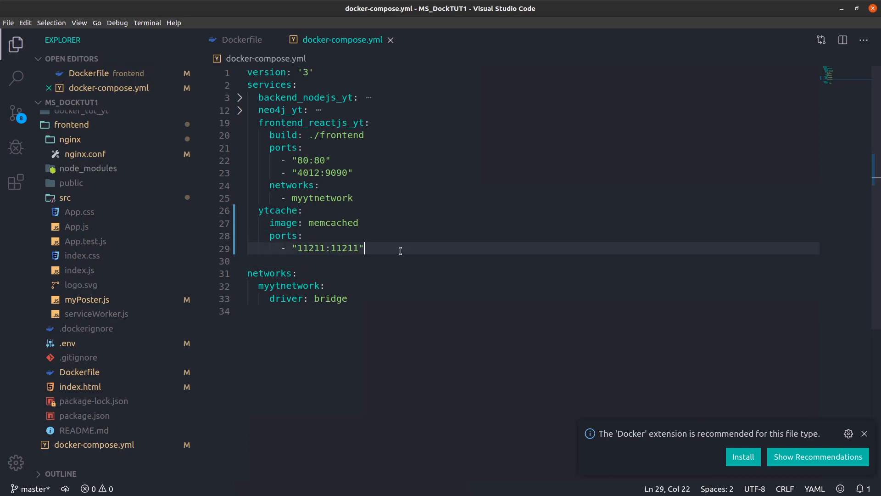
pyautogui.write('comma')
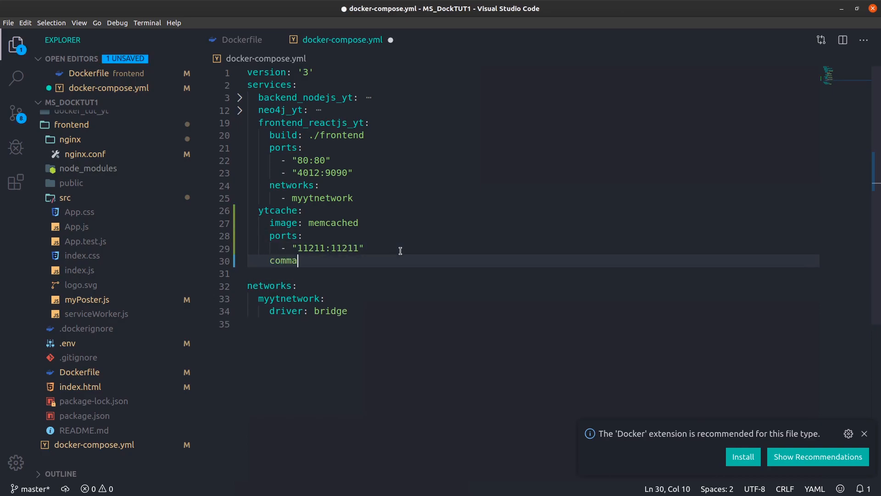
pyautogui.write('nd: -')
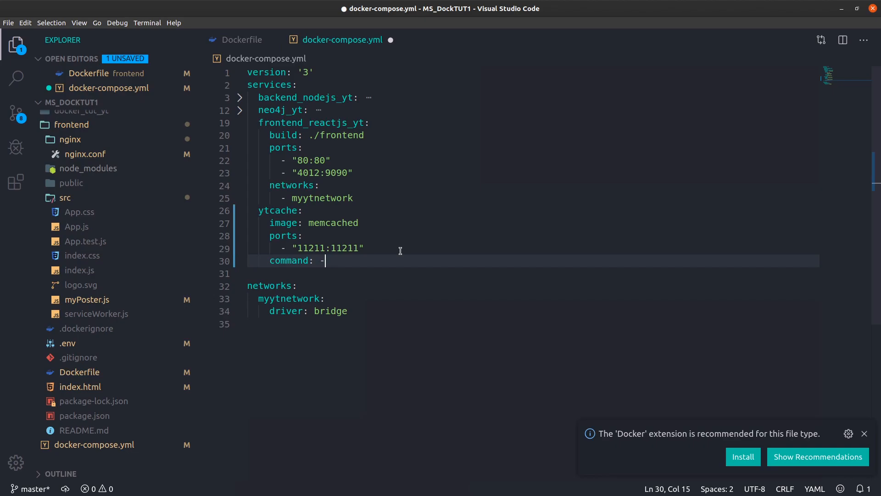
pyautogui.write('m 64')
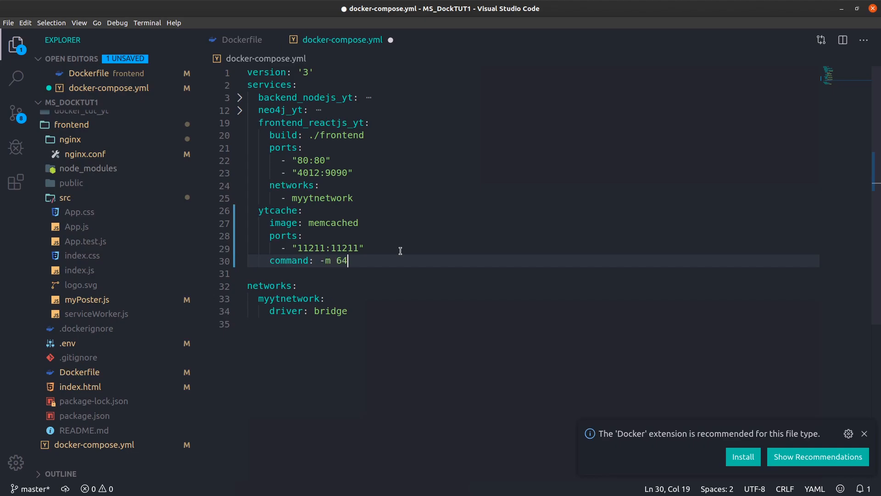
pyautogui.press('ctrl+s')
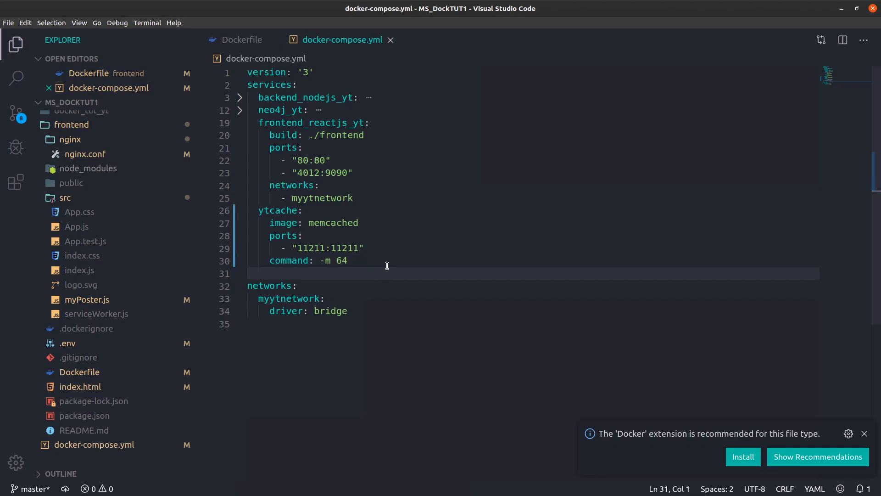
pyautogui.click(356, 260)
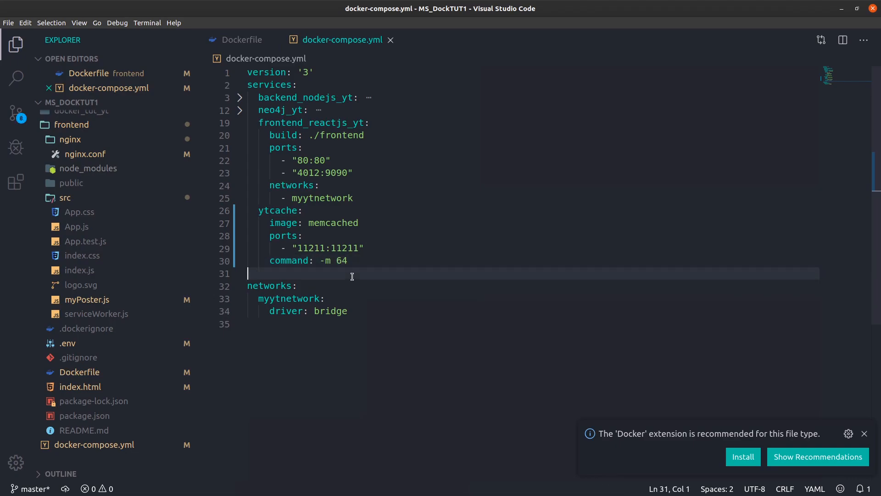
pyautogui.click(347, 260)
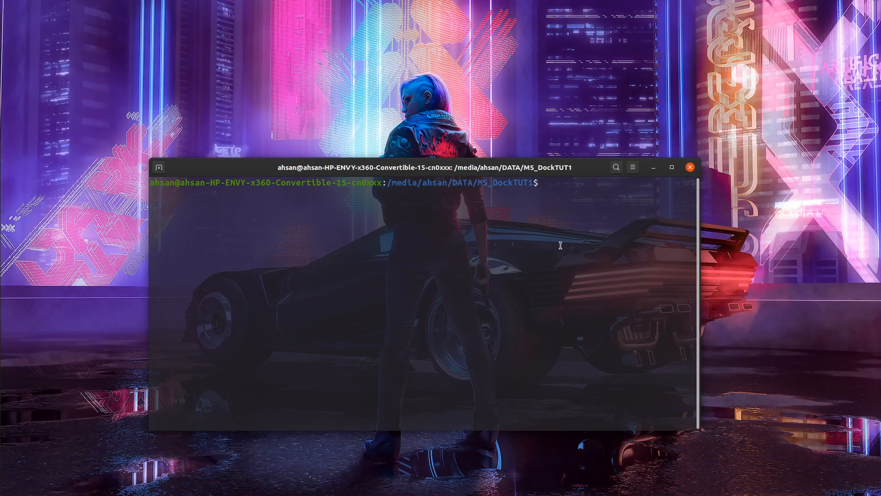
# - Abandon the partial docker command and run sudo docker-compose up in the project folder
pyautogui.write('sudo docker')
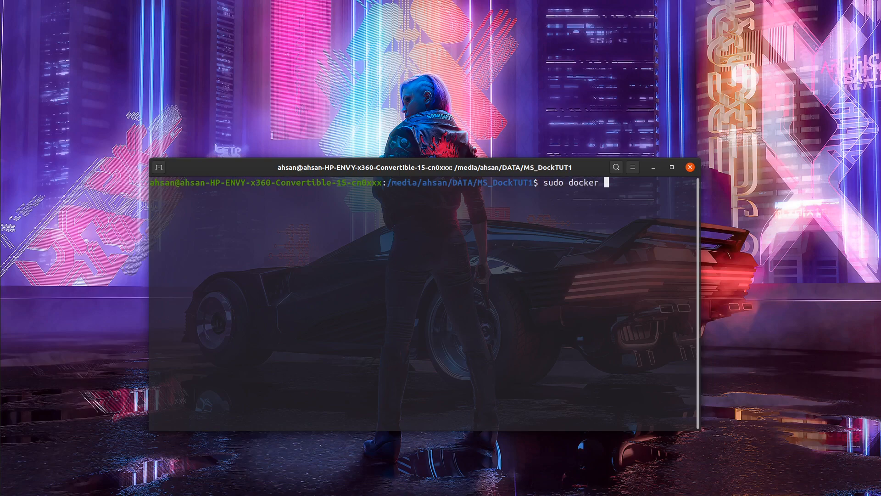
pyautogui.press('ctrl+c')
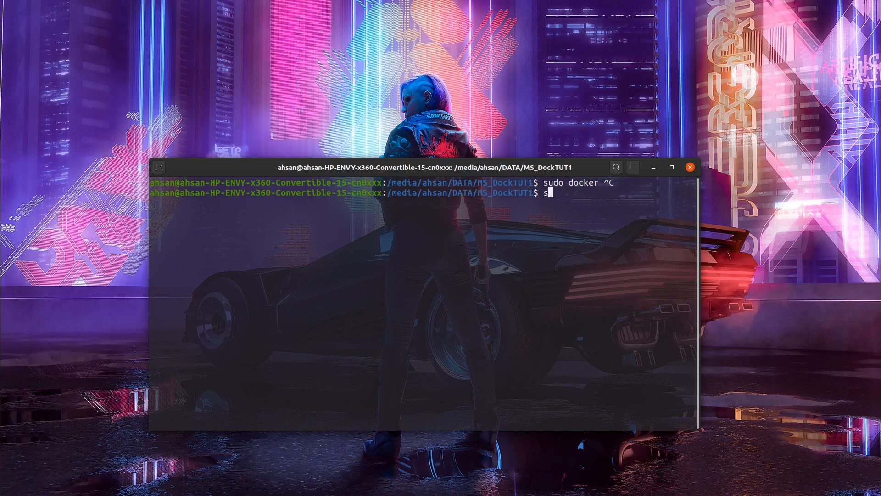
pyautogui.write('udo')
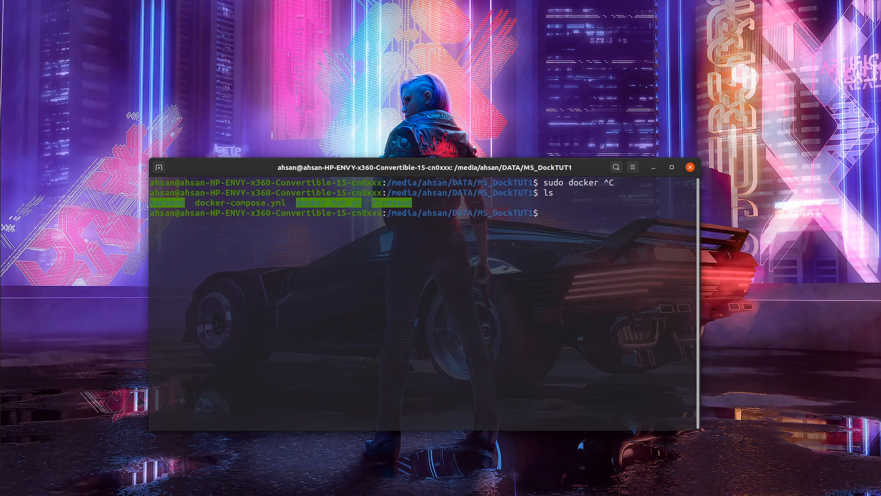
pyautogui.moveTo(583, 225)
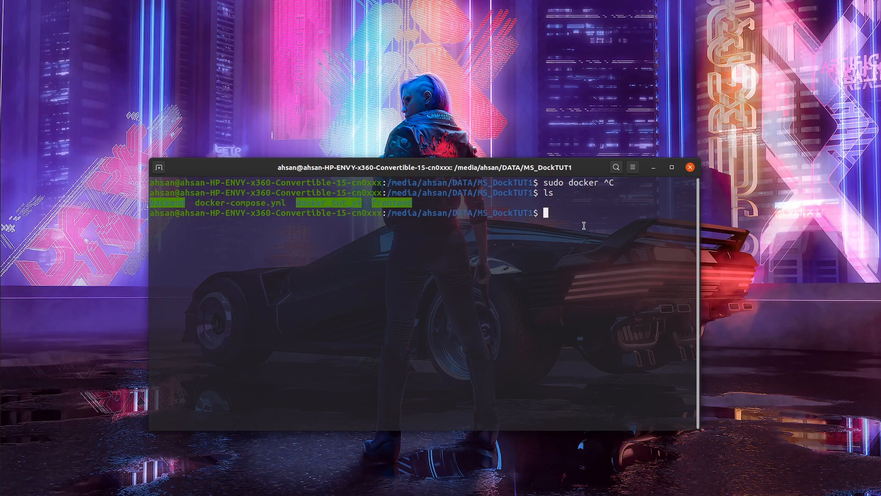
pyautogui.write('sudo docker-')
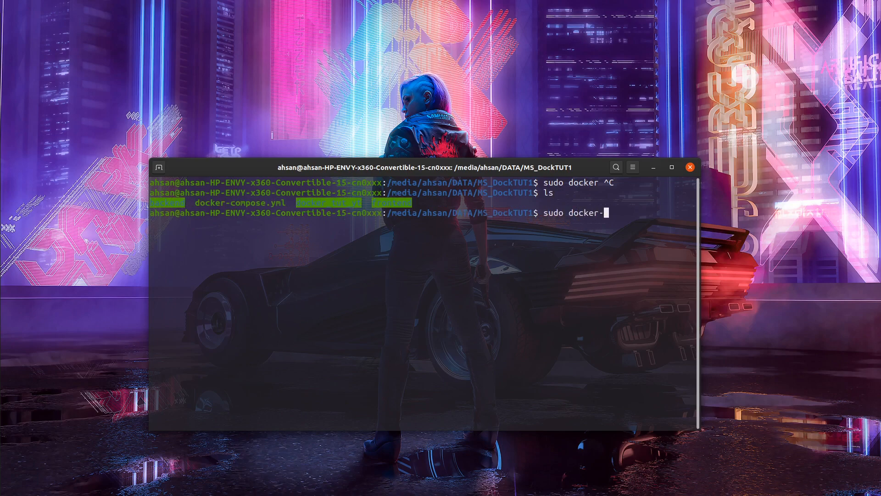
pyautogui.write('compose up=')
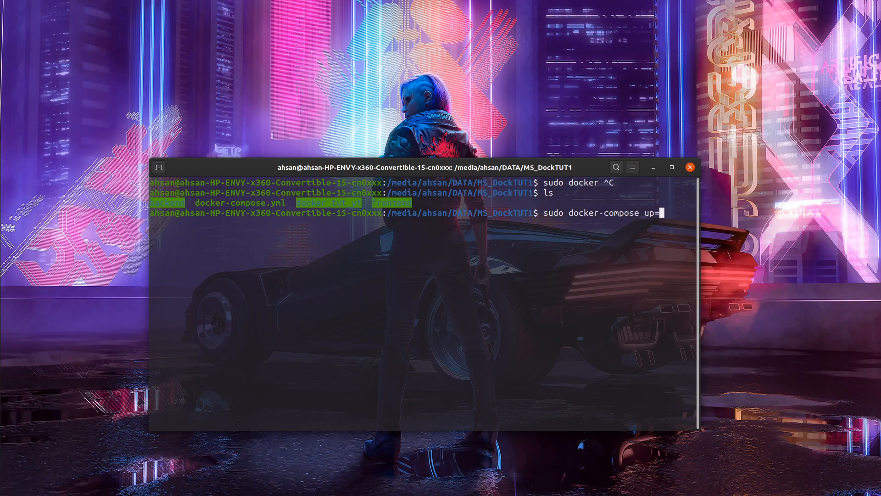
pyautogui.press('Backspace')
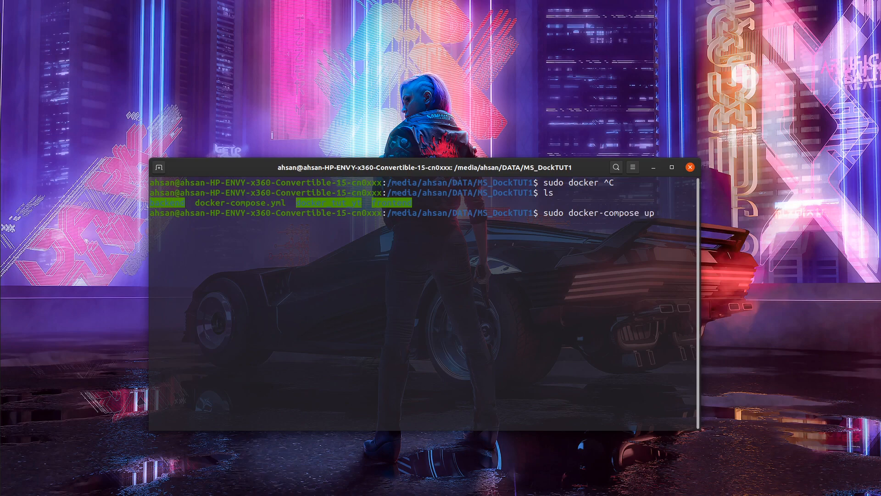
pyautogui.press('Return')
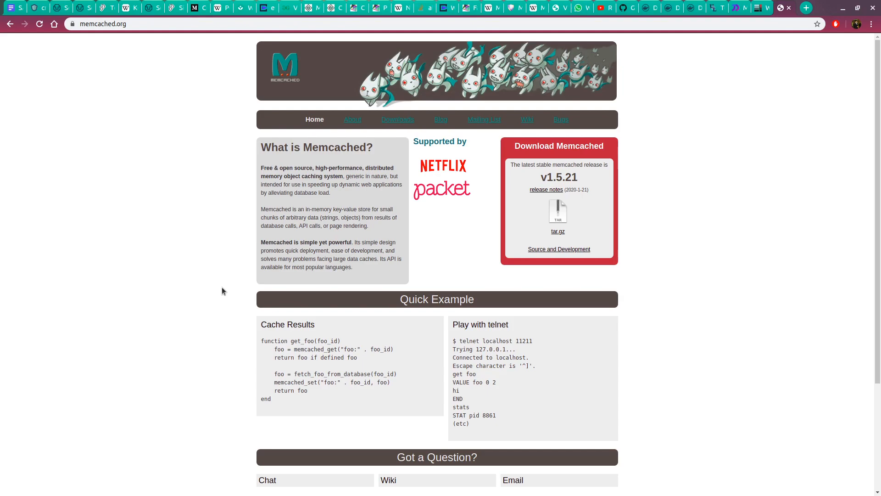
pyautogui.moveTo(313, 216)
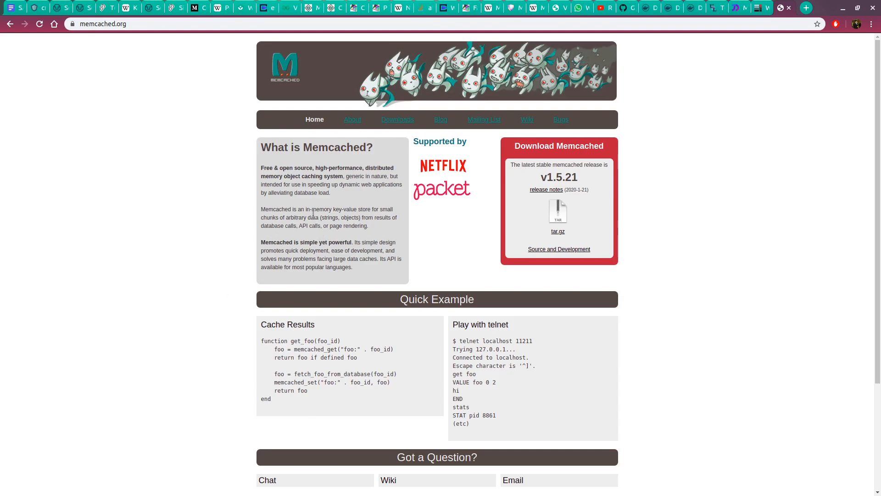
pyautogui.moveTo(313, 215)
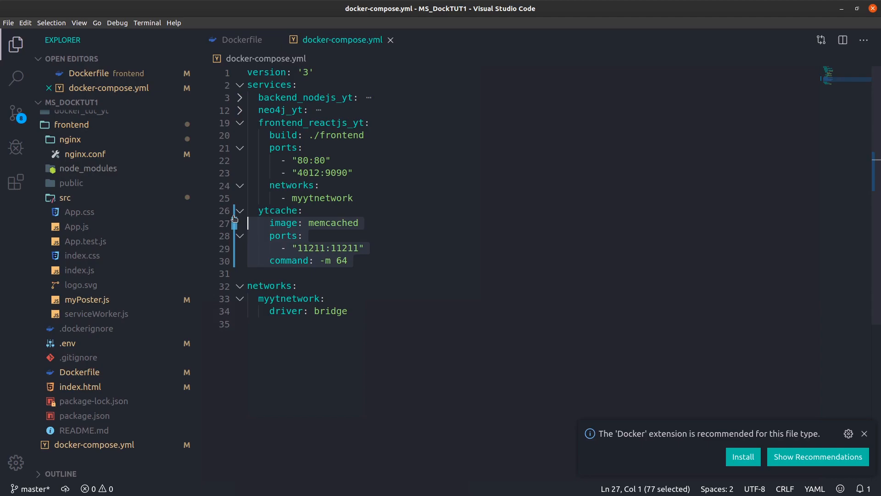
# - Review the ytcache service block in docker-compose.yml
pyautogui.click(348, 260)
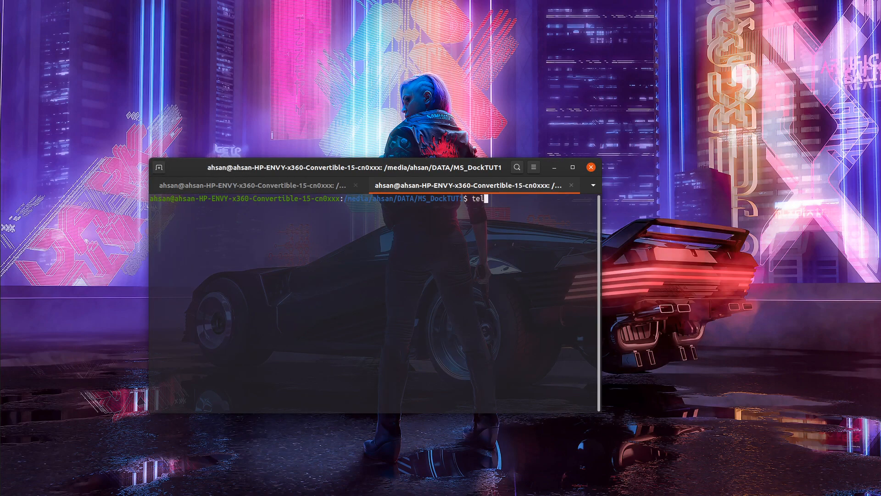
# - Connect via telnet to memcached on localhost port 11211
pyautogui.write('net')
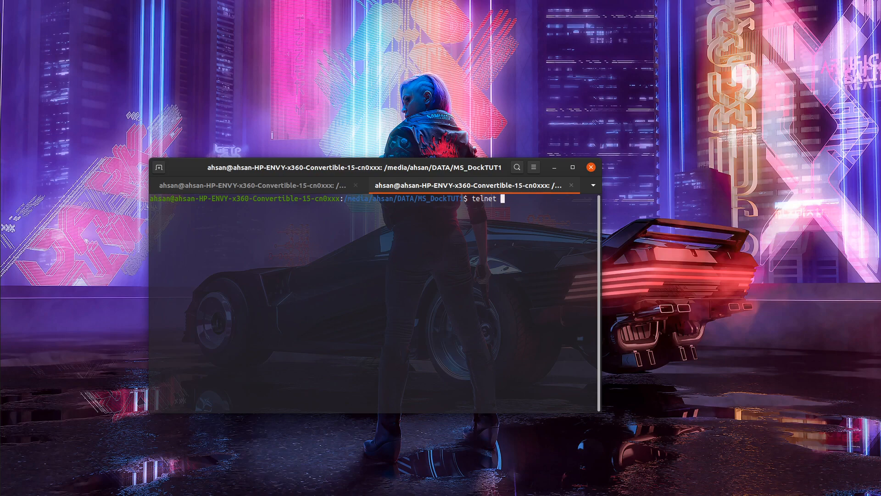
pyautogui.write('localhost')
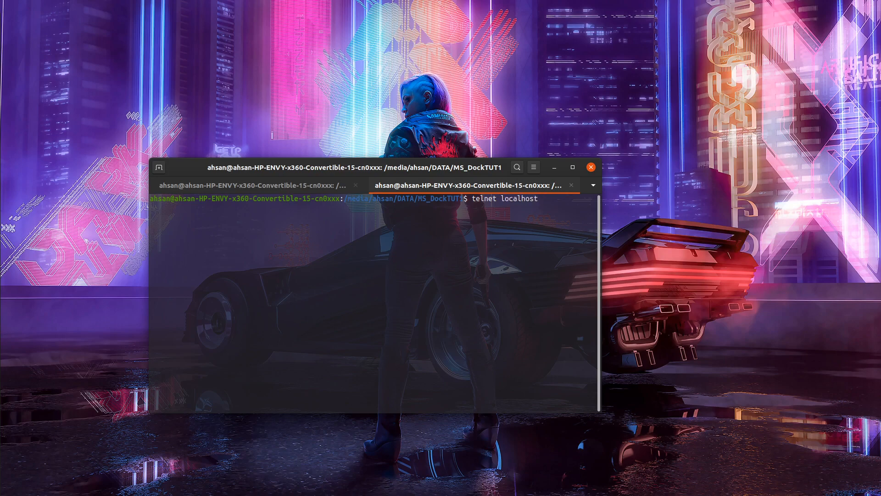
pyautogui.write('11211')
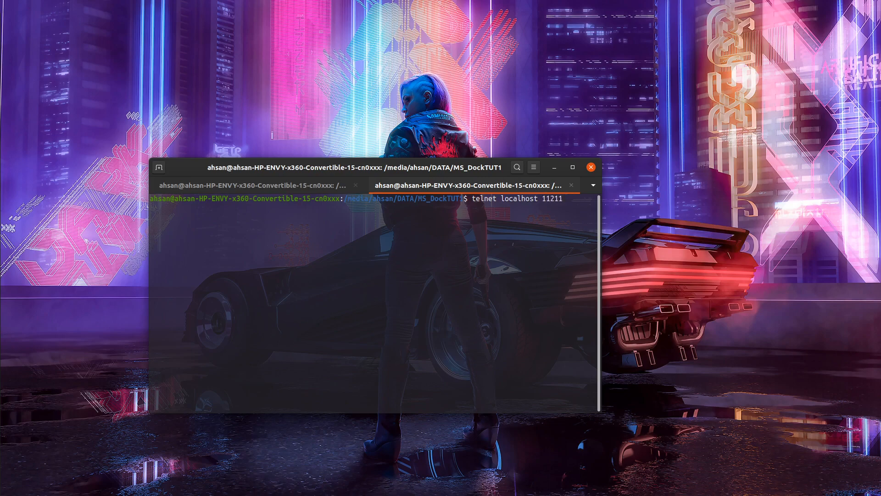
pyautogui.press('Return')
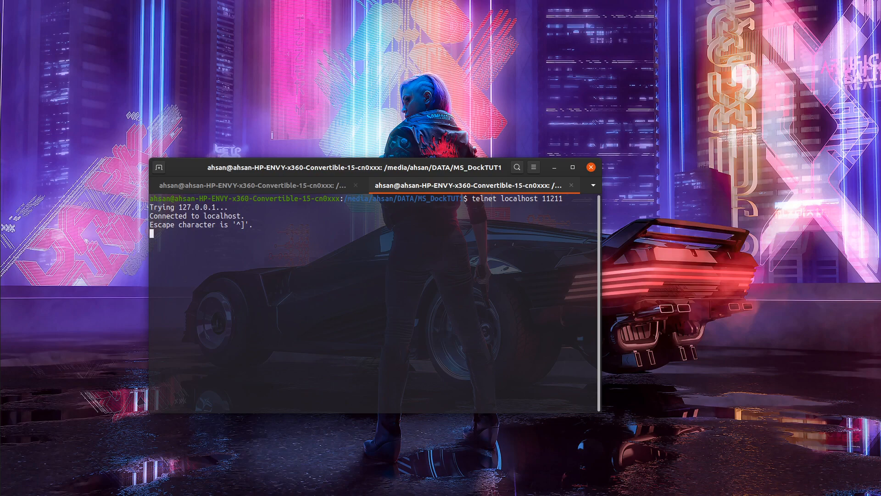
# - Try the STATS and STAT commands, both returning ERROR
pyautogui.write('SRT')
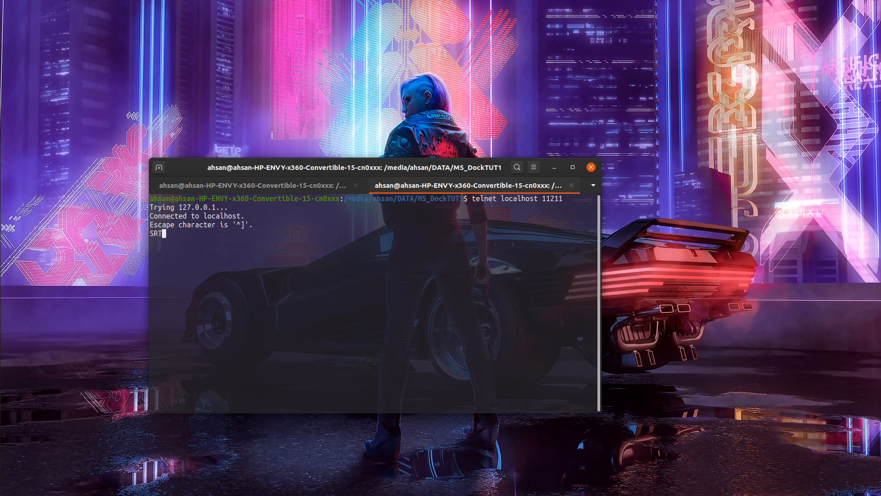
pyautogui.press('Return')
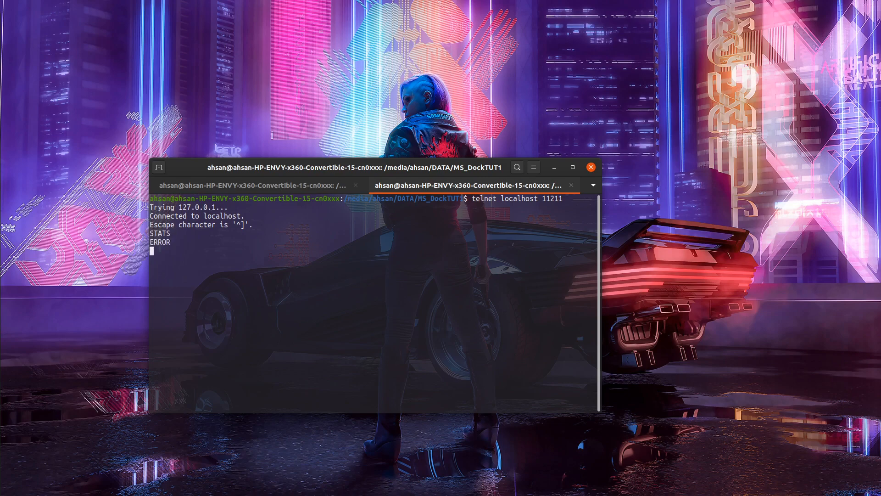
pyautogui.write('STAT')
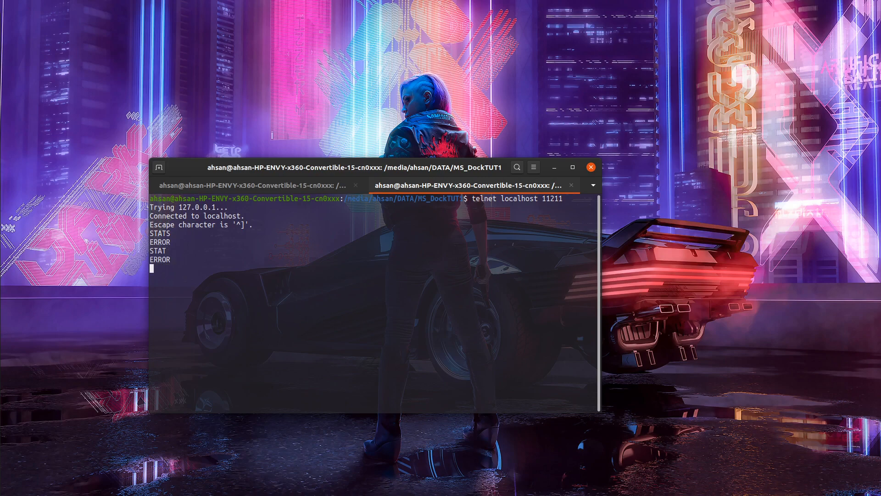
pyautogui.write('set')
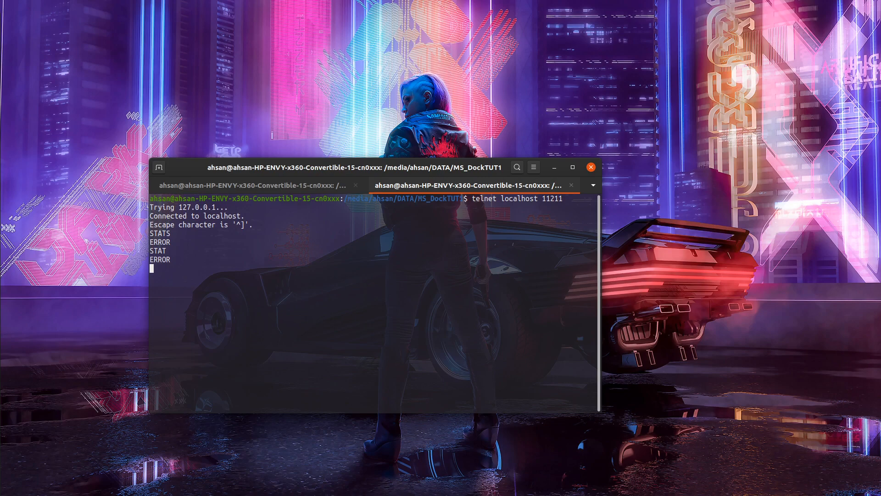
# - Store 'ahsannasir' under key yt with set yt 0 100 10, then retrieve it with get yt
pyautogui.write('set')
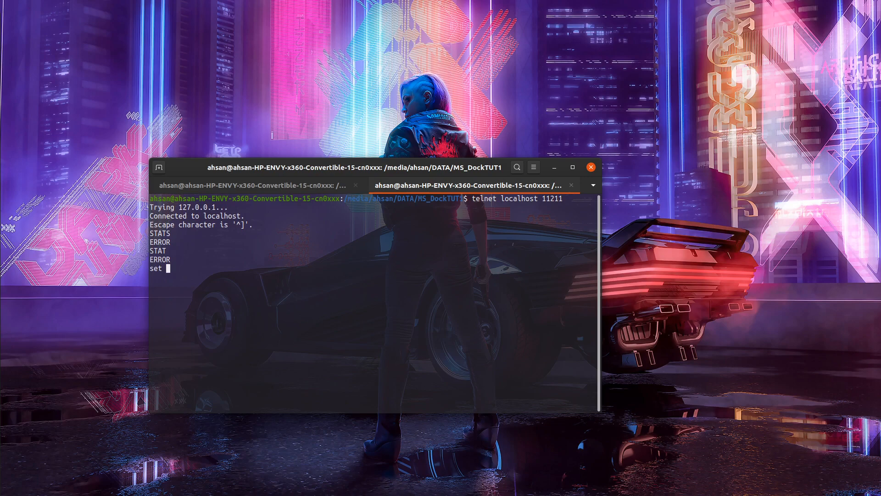
pyautogui.write('yt')
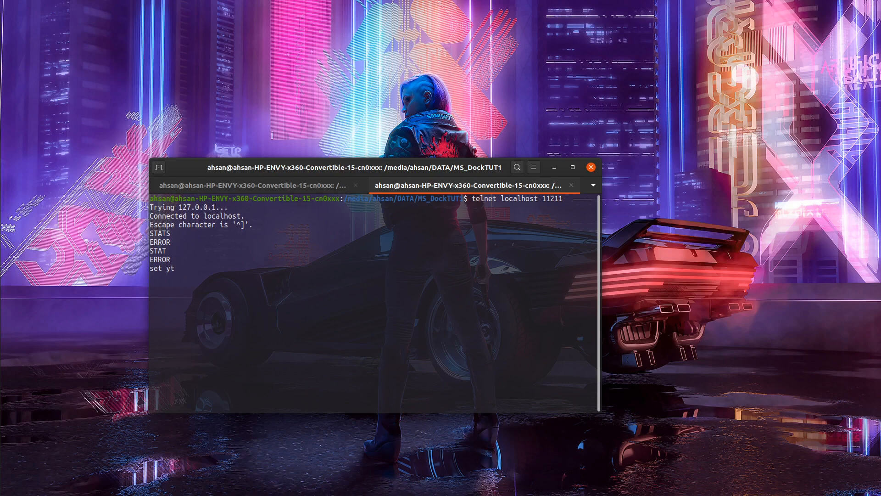
pyautogui.write('0')
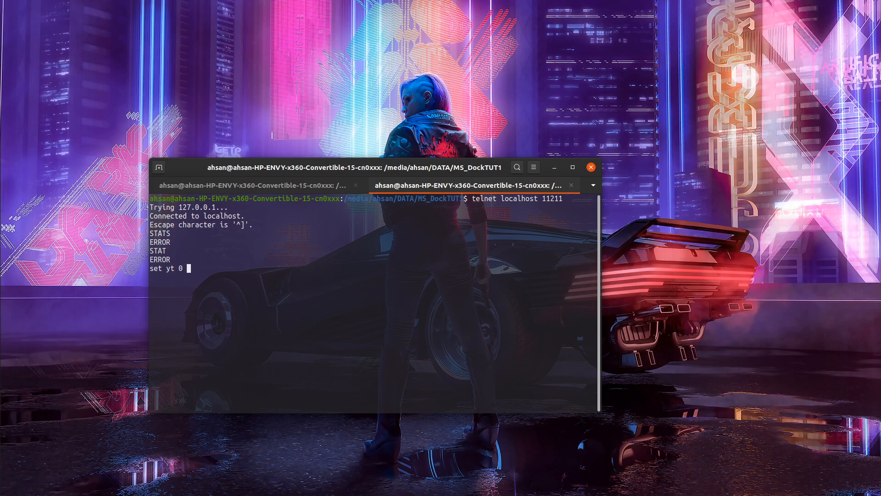
pyautogui.write('100')
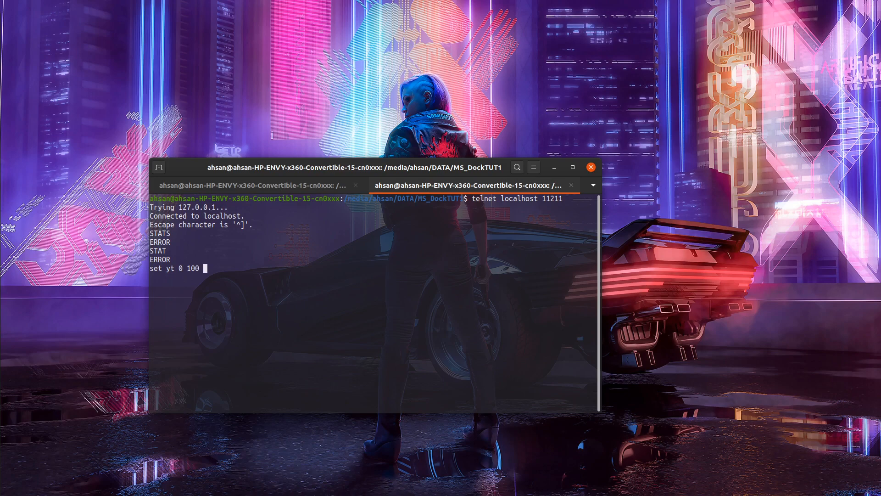
pyautogui.moveTo(202, 268)
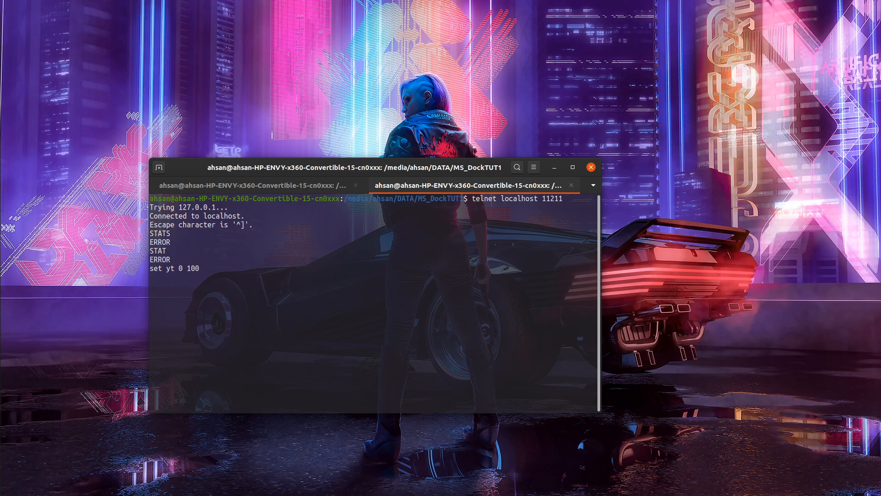
pyautogui.write('10')
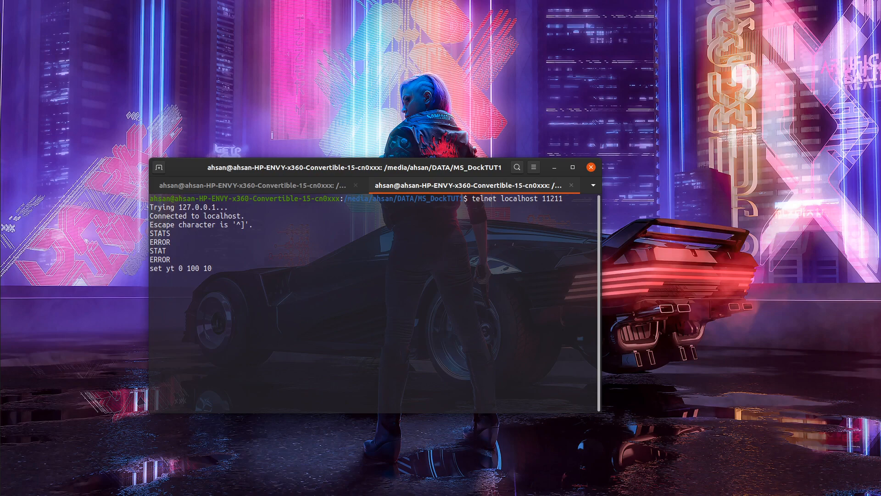
pyautogui.press('Return')
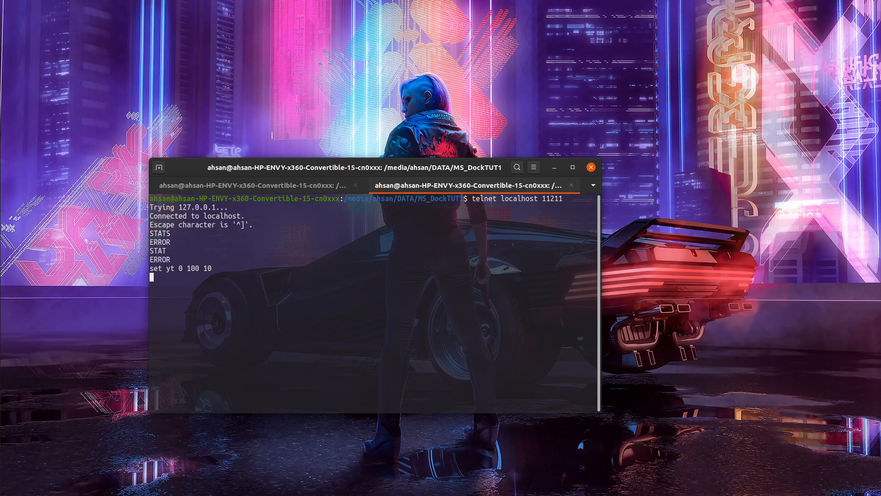
pyautogui.write('ahsannasir')
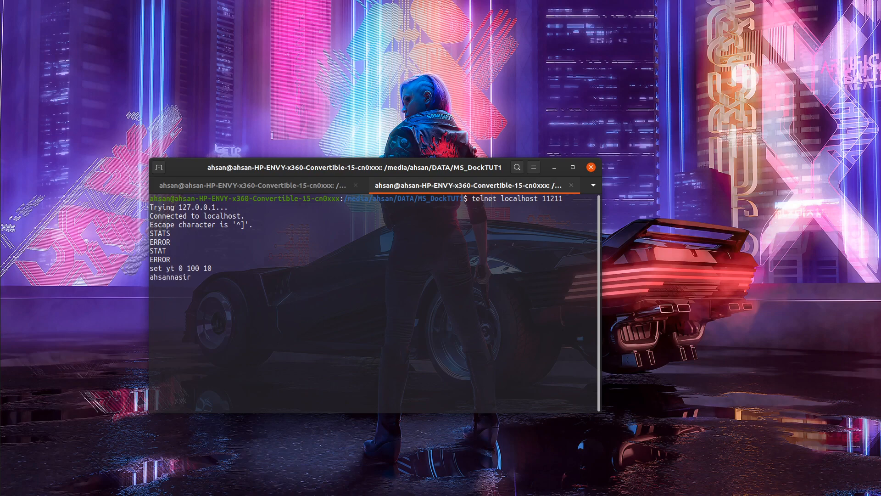
pyautogui.press('Return')
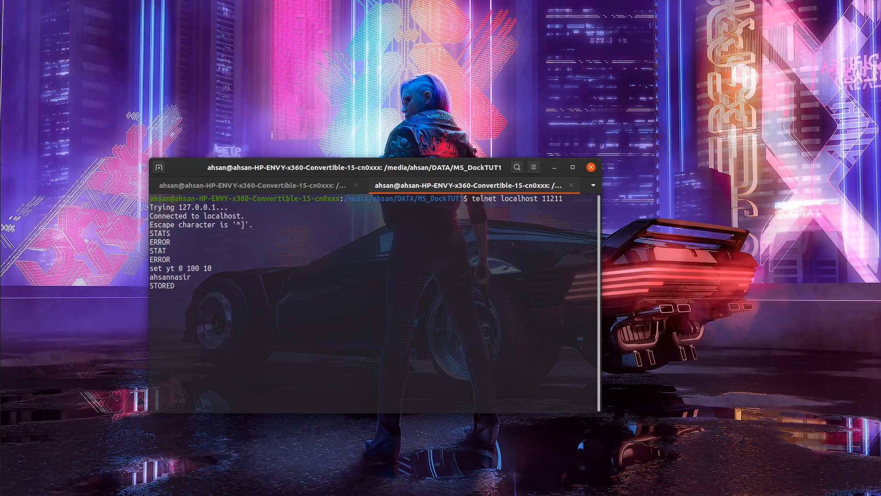
pyautogui.write('get yt')
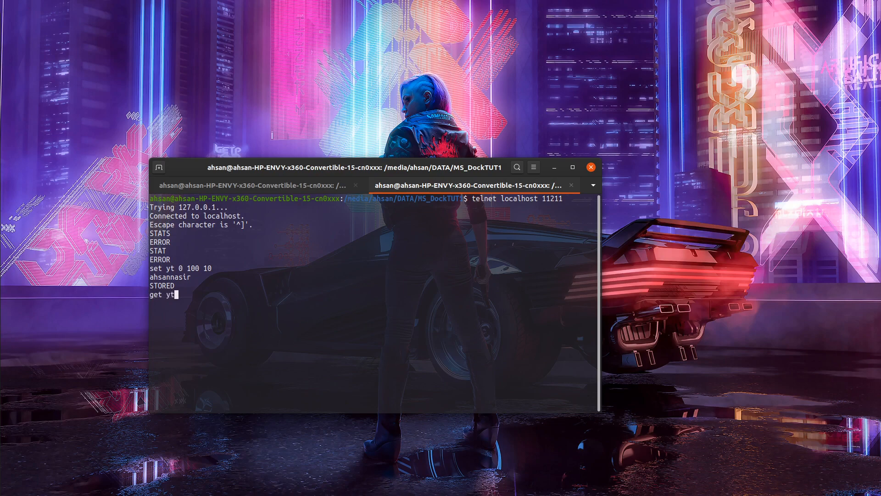
pyautogui.press('Return')
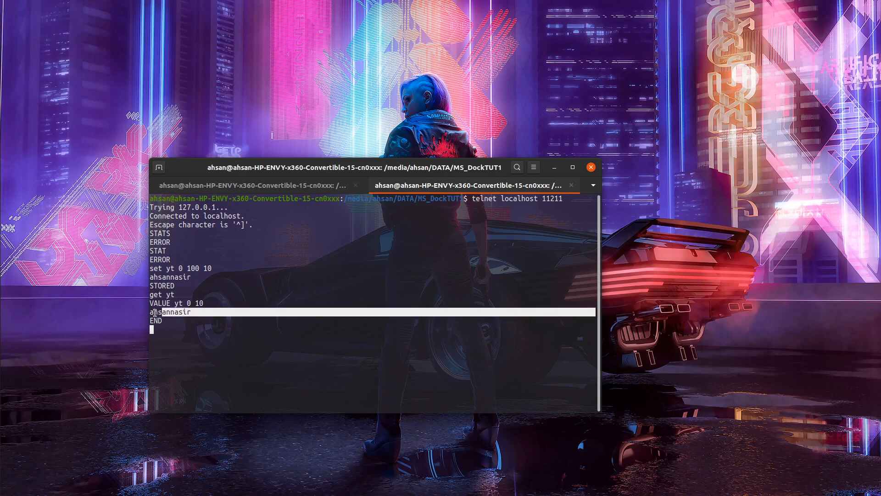
pyautogui.moveTo(140, 362)
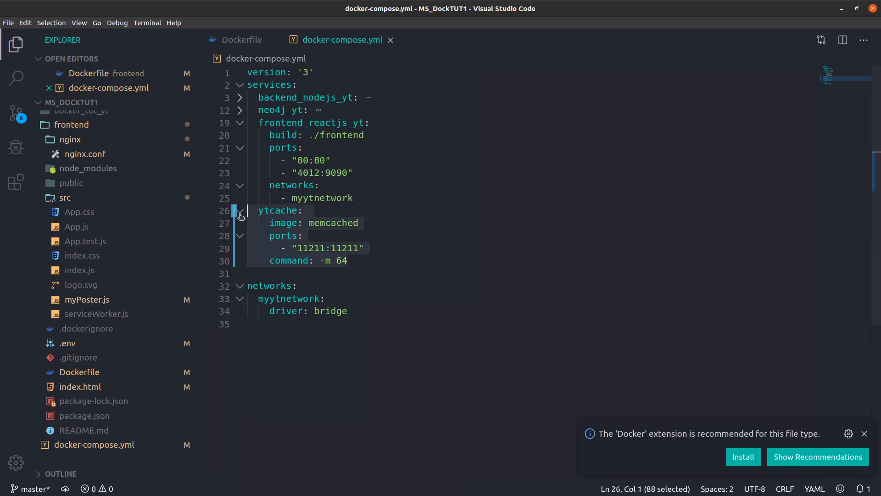
# - Collapse the frontend folder and open backend/app.js with its / and /getData routes
pyautogui.click(347, 260)
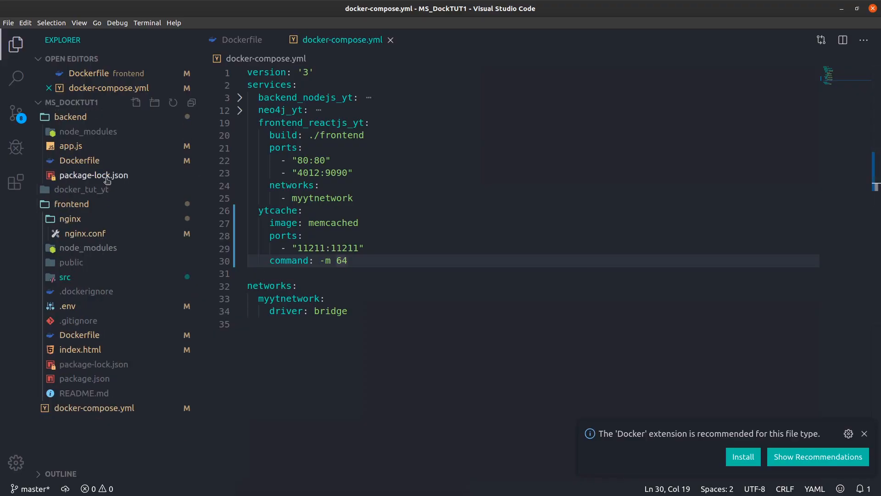
pyautogui.click(72, 203)
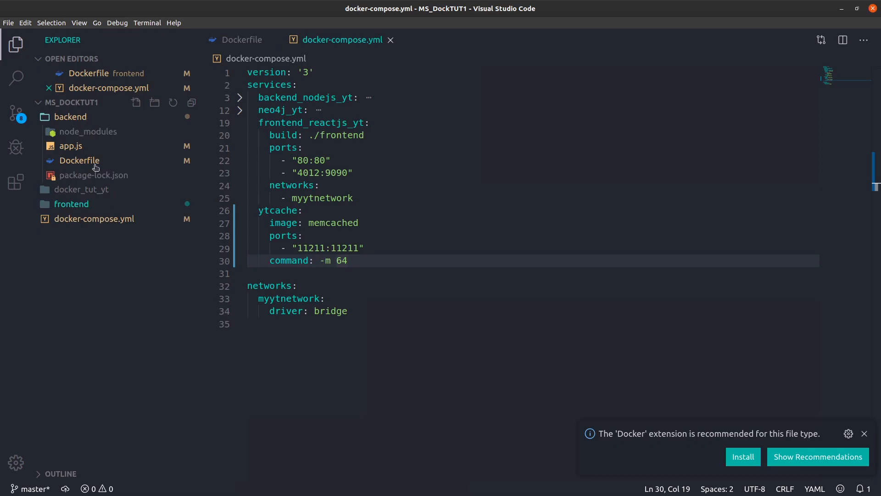
pyautogui.click(70, 146)
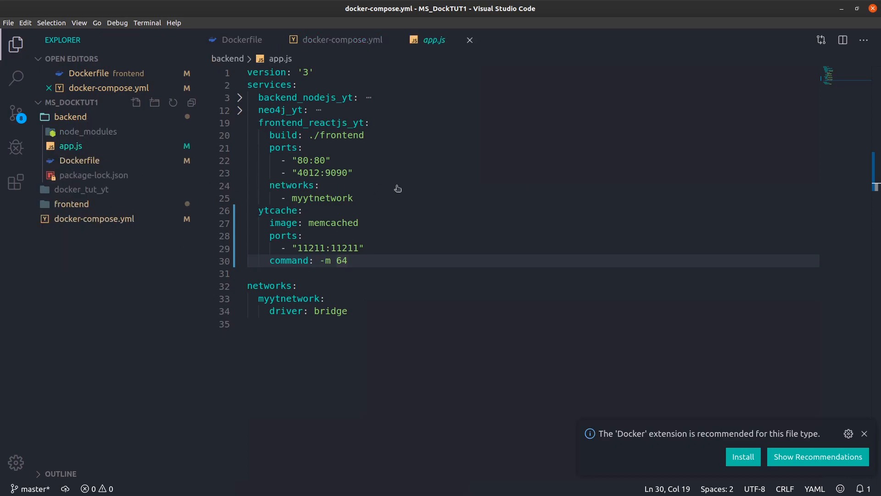
pyautogui.click(430, 40)
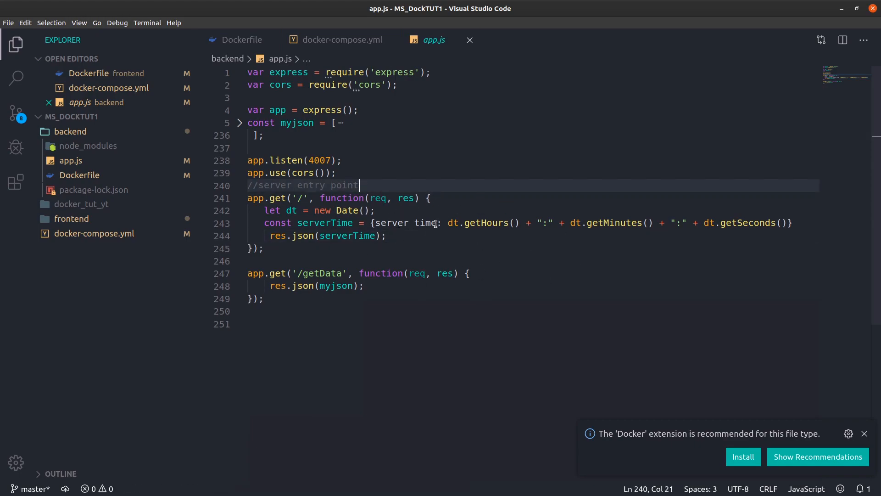
pyautogui.moveTo(843, 12)
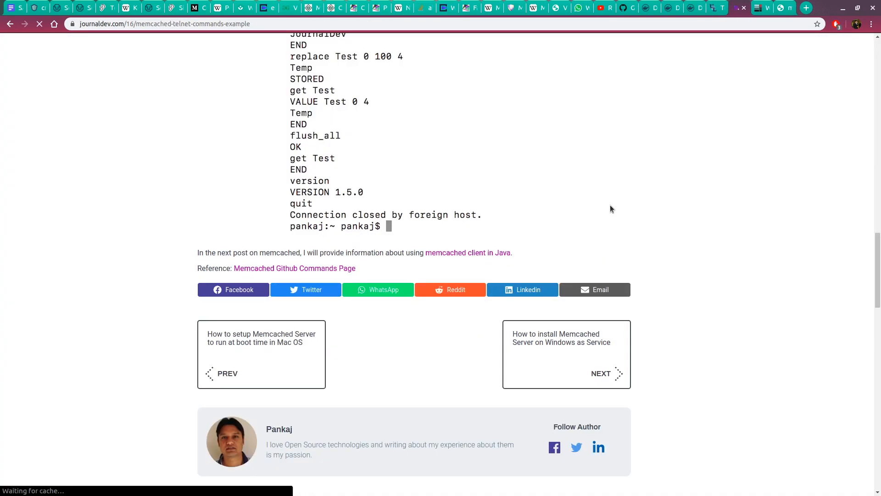
# - Scroll the JournalDev article to the Memcached Telnet Commands list
pyautogui.scroll(3)
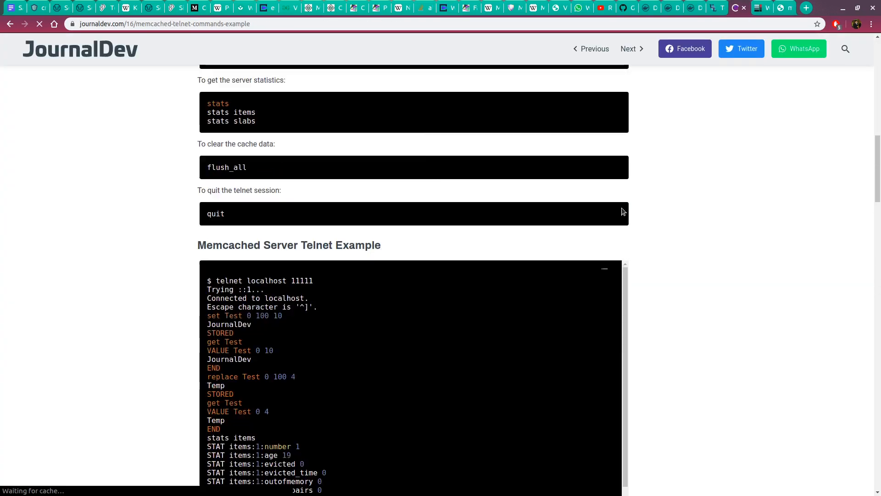
pyautogui.scroll(3)
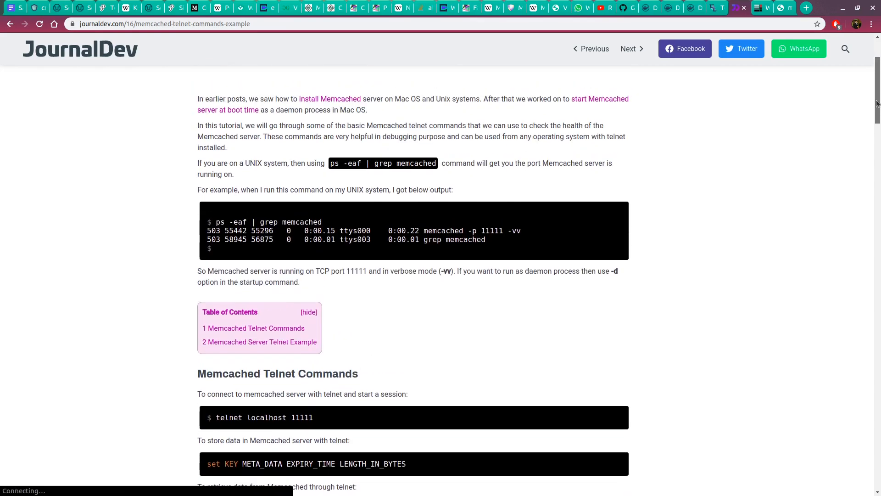
pyautogui.scroll(-3)
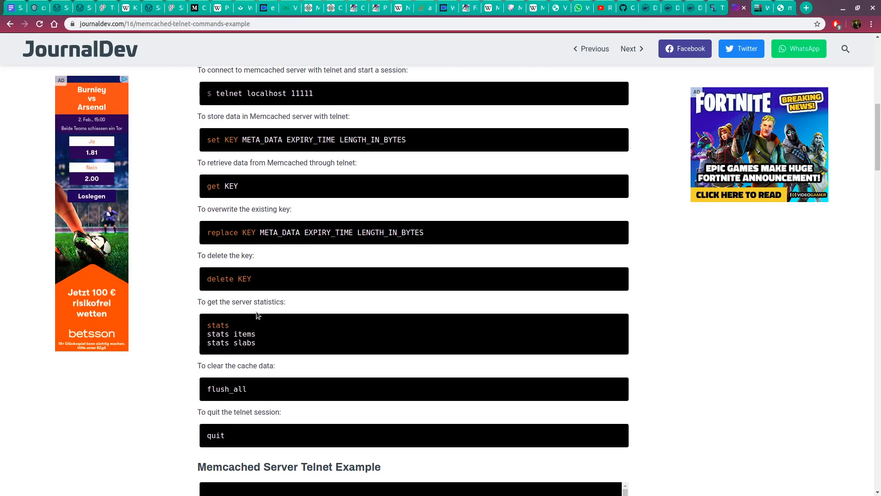
pyautogui.scroll(-3)
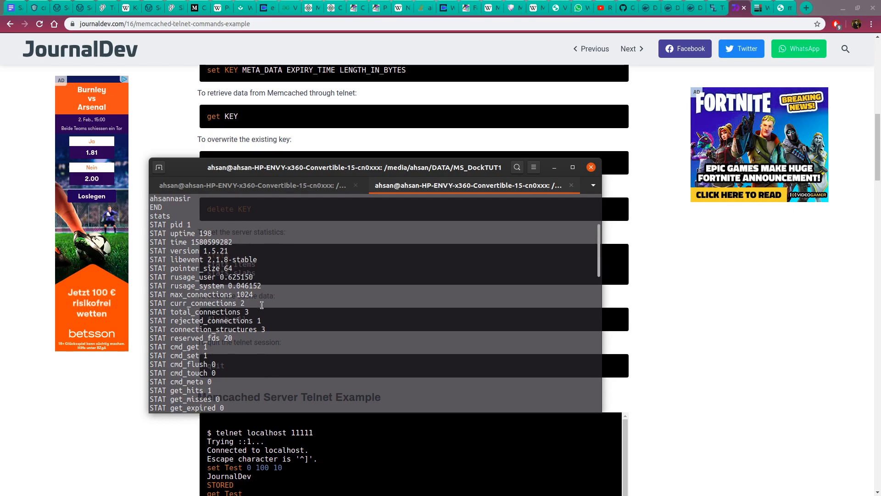
# - Scroll the stats output down to END, then review the article's command list
pyautogui.scroll(-3)
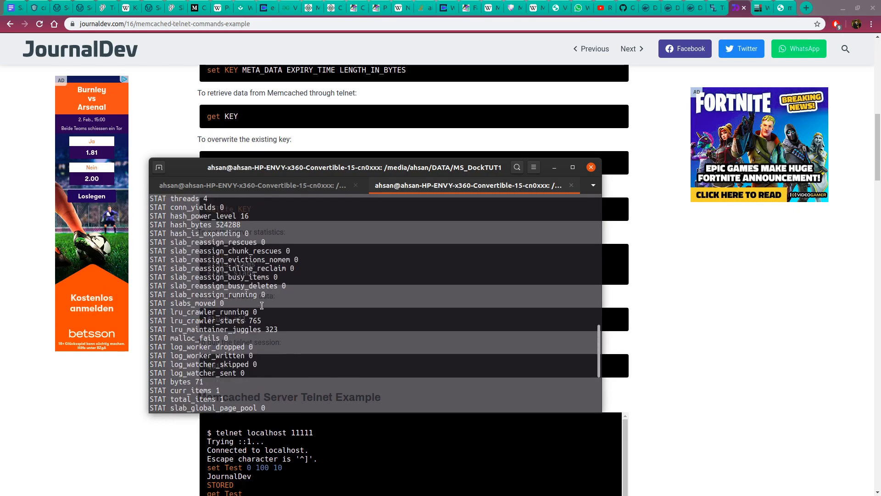
pyautogui.scroll(-3)
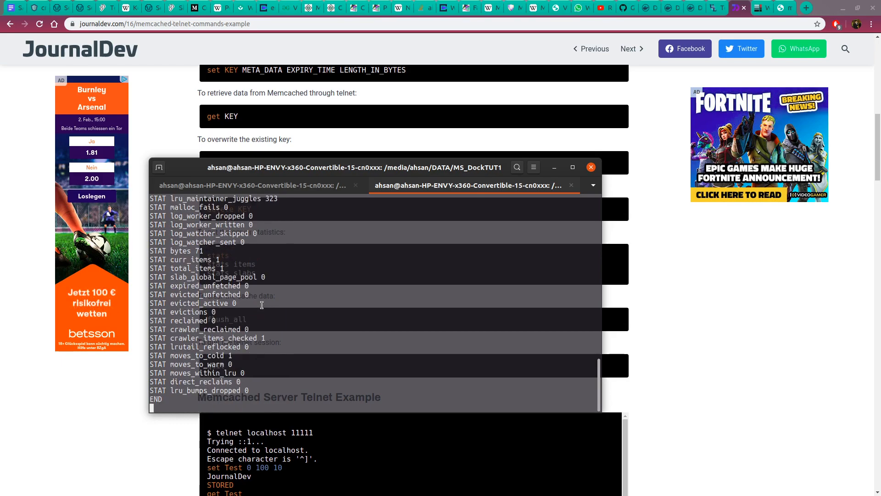
pyautogui.moveTo(688, 270)
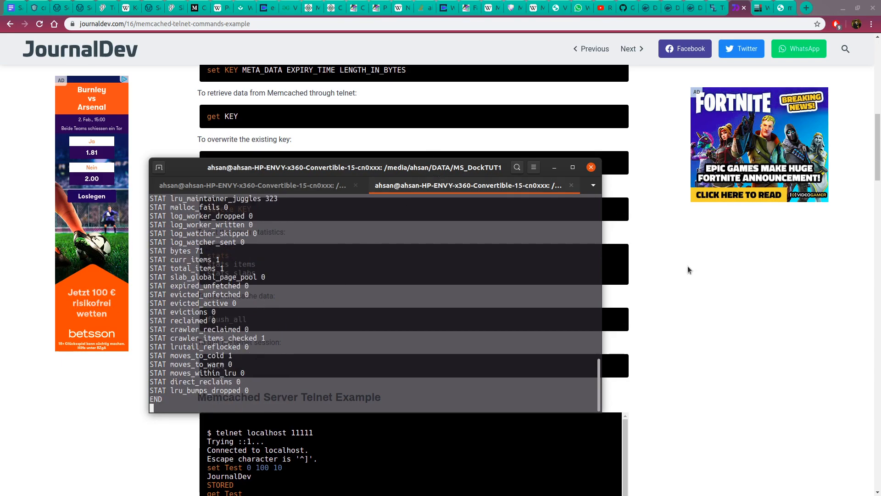
pyautogui.moveTo(549, 326)
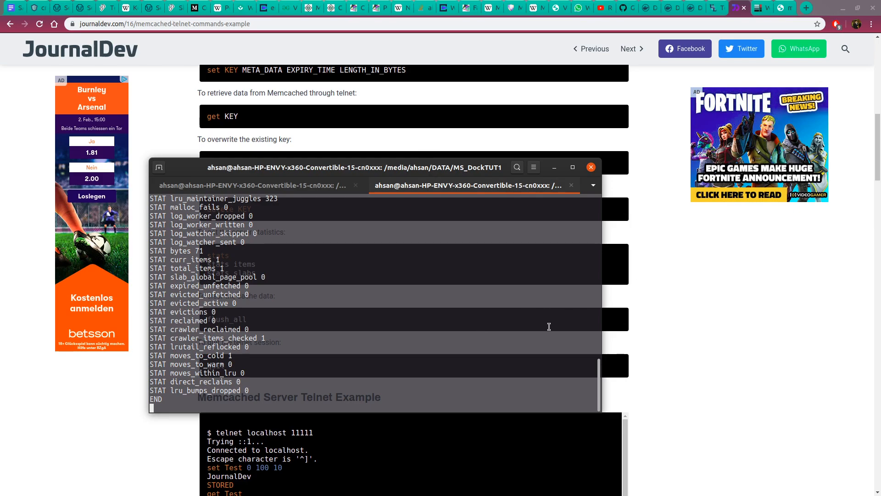
pyautogui.click(590, 167)
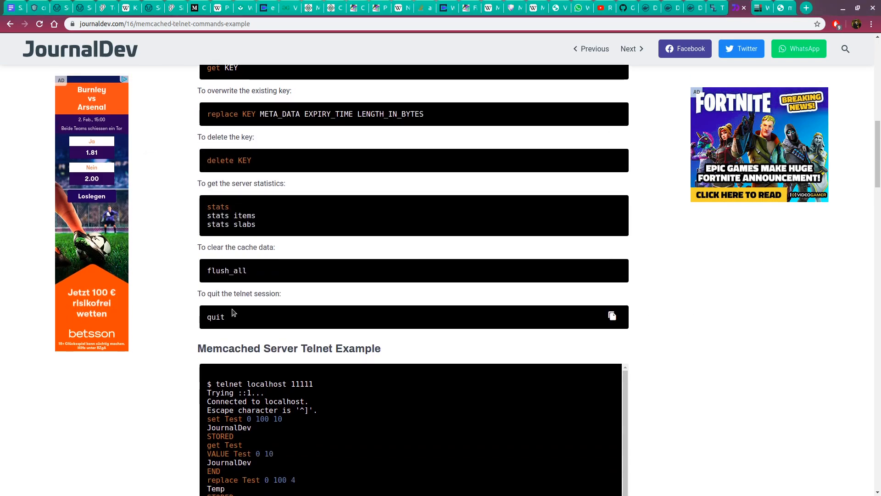
pyautogui.scroll(3)
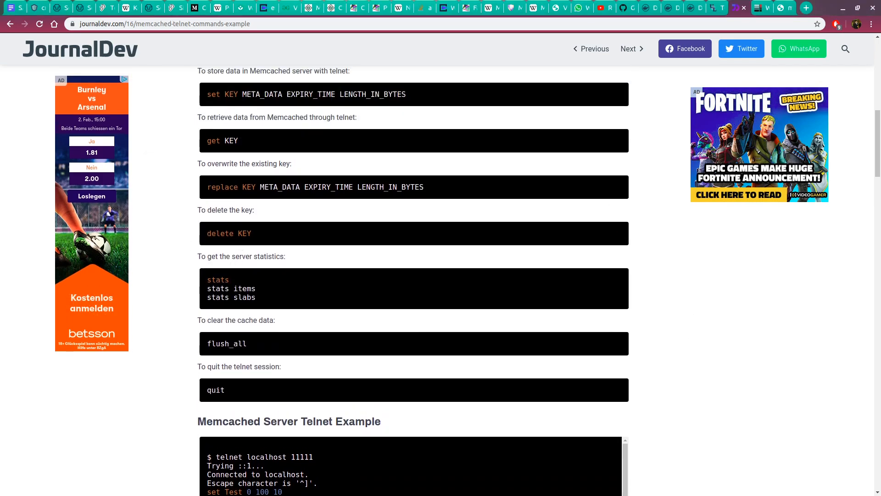
pyautogui.scroll(3)
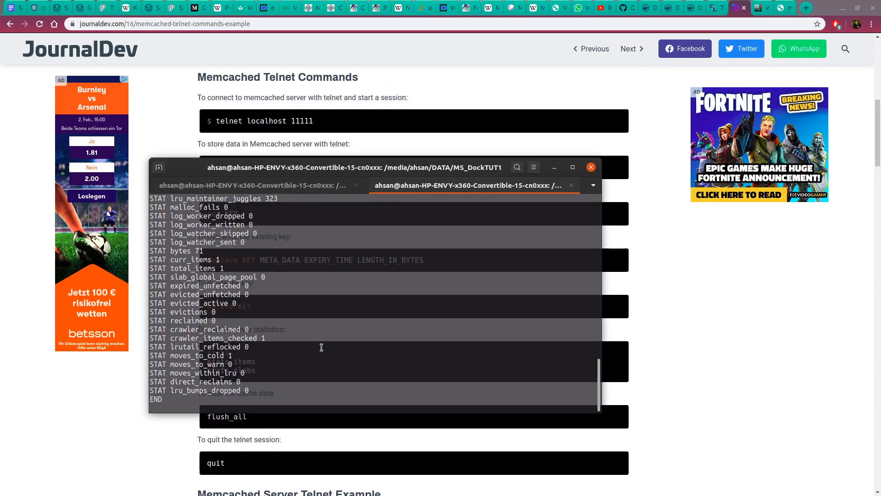
# - Store key yt with 'set yt 0 100 10' and value ahsannasir
pyautogui.write('get yt')
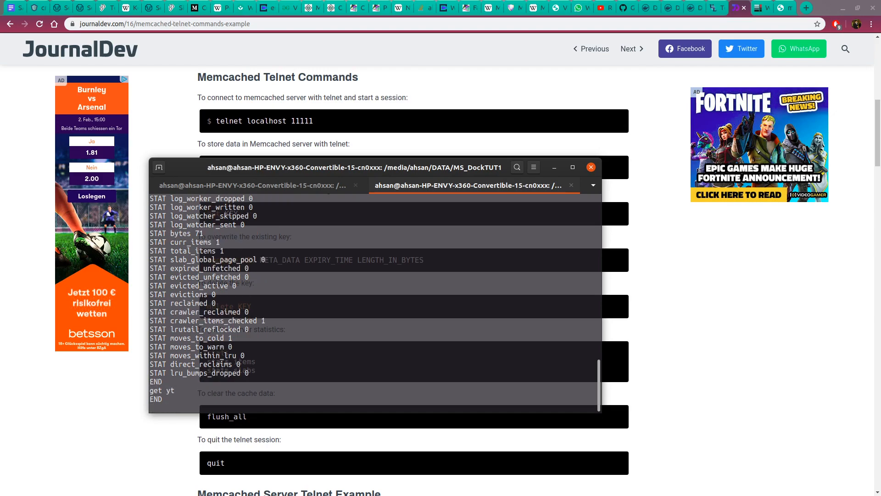
pyautogui.write('set yt')
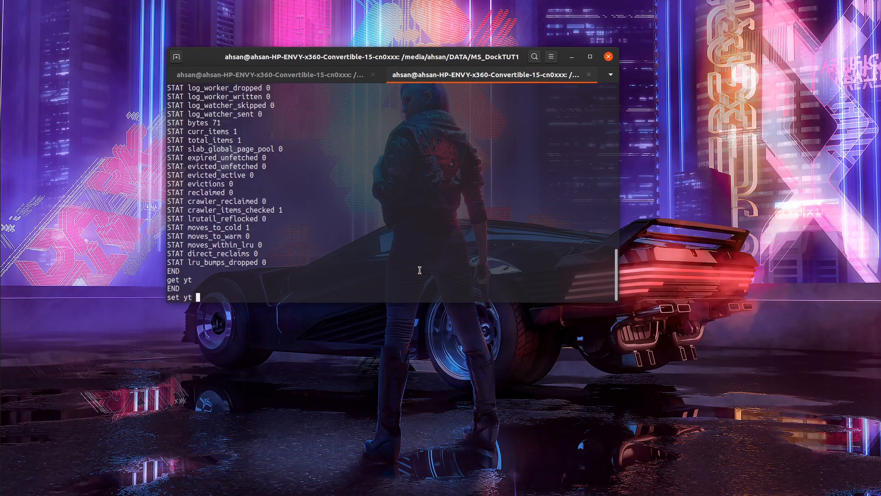
pyautogui.write('0 100 10')
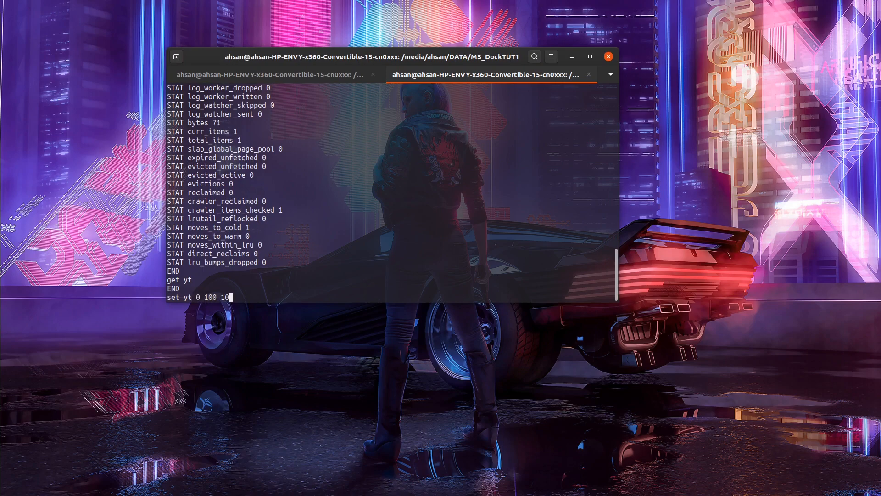
pyautogui.press('Return')
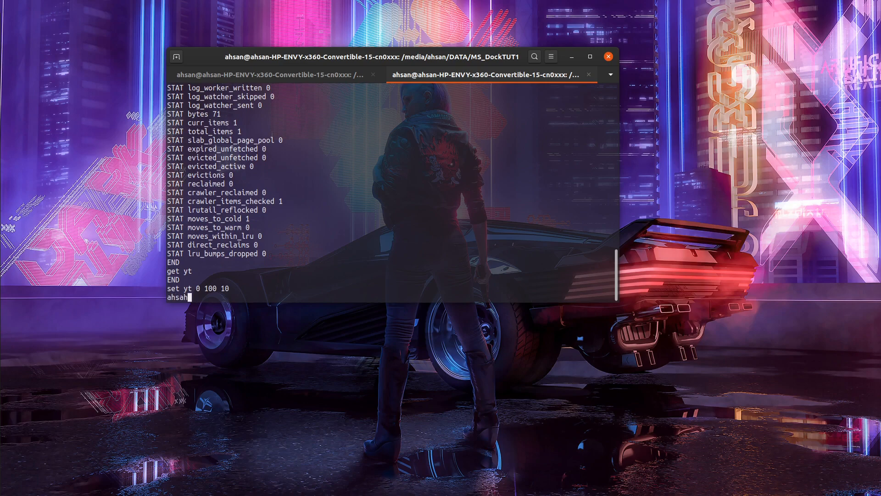
pyautogui.press('Return')
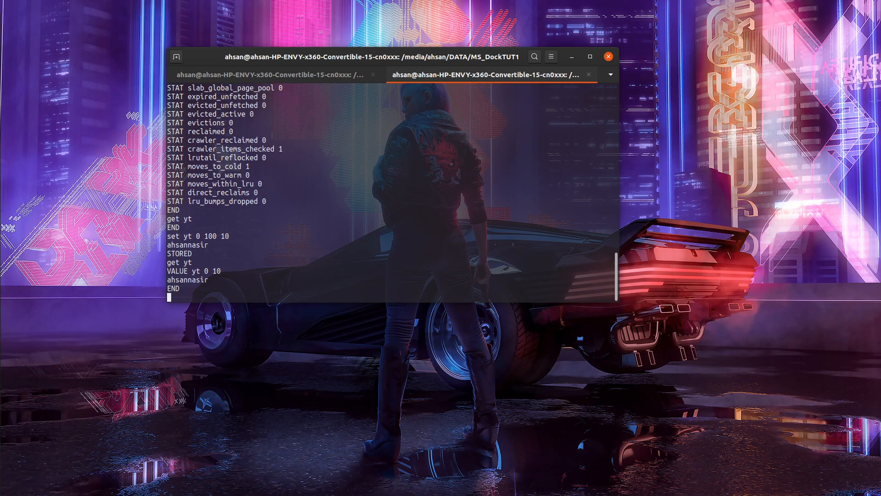
# - Replace yt with nasirahsan using 'replace yt 0 100 10' and fetch it
pyautogui.write('replace yt')
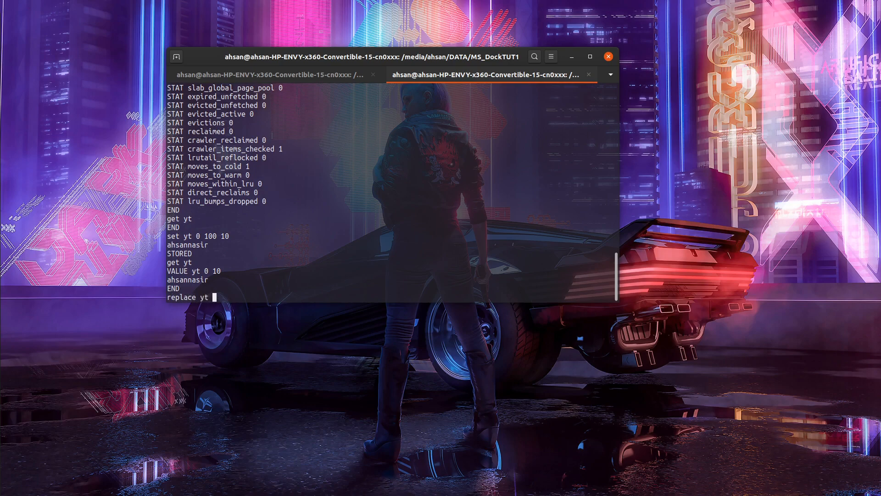
pyautogui.write('0 100')
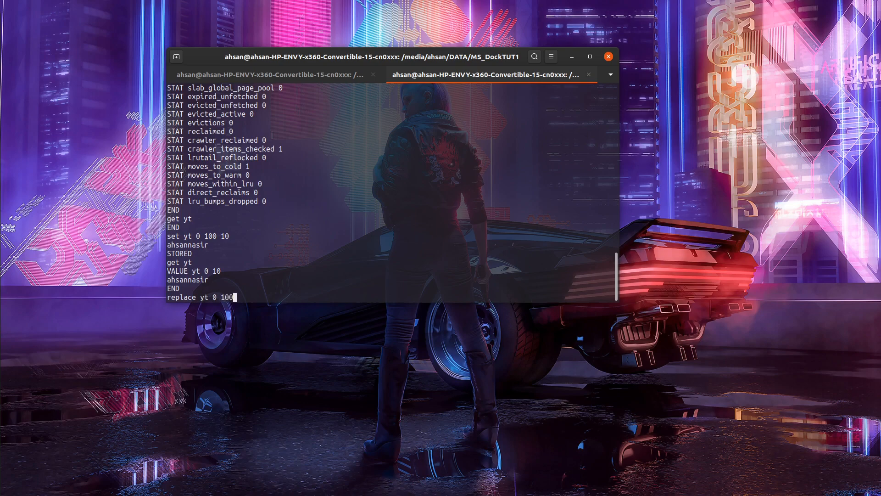
pyautogui.write('10')
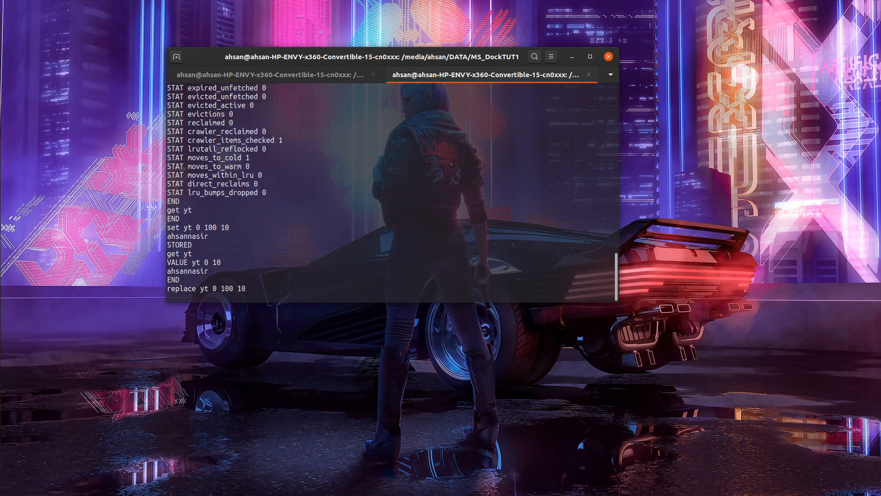
pyautogui.write('nasirahsan')
pyautogui.write('get')
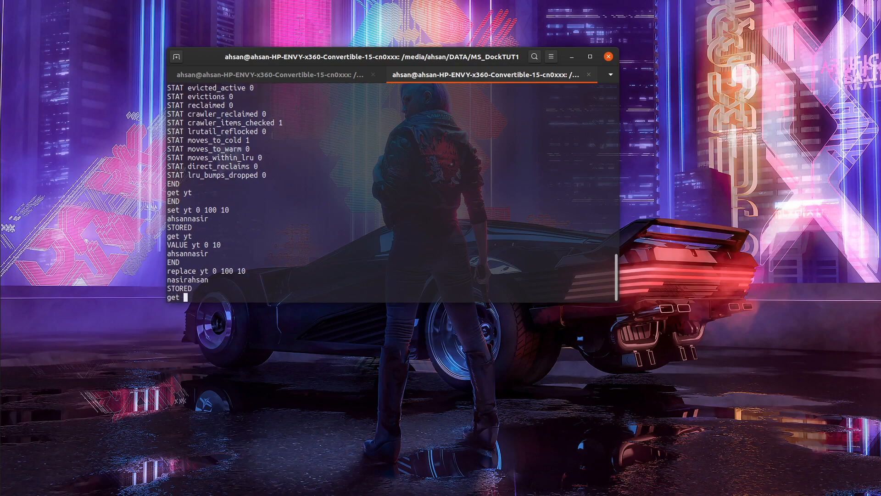
pyautogui.write(' yt')
pyautogui.press('Return')
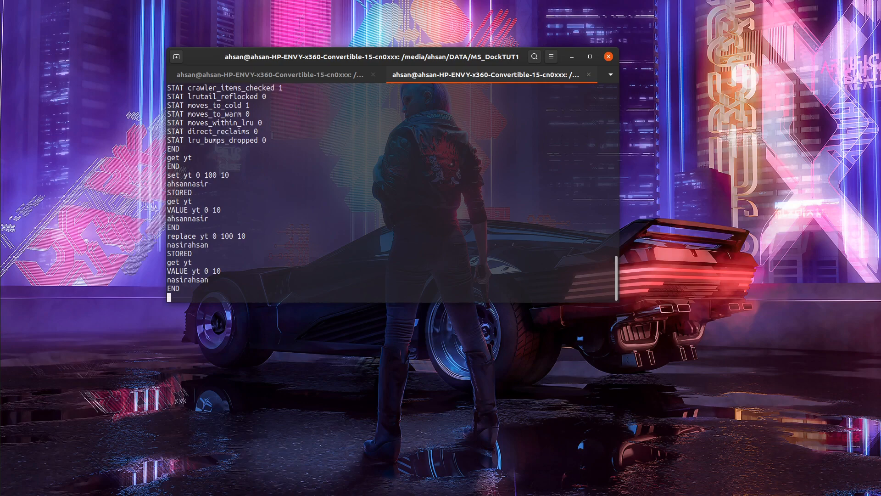
pyautogui.write('flushall')
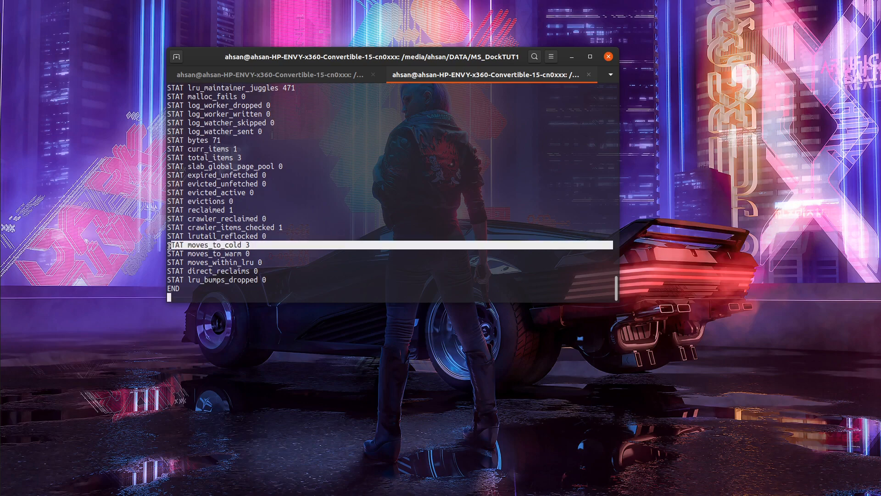
pyautogui.scroll(3)
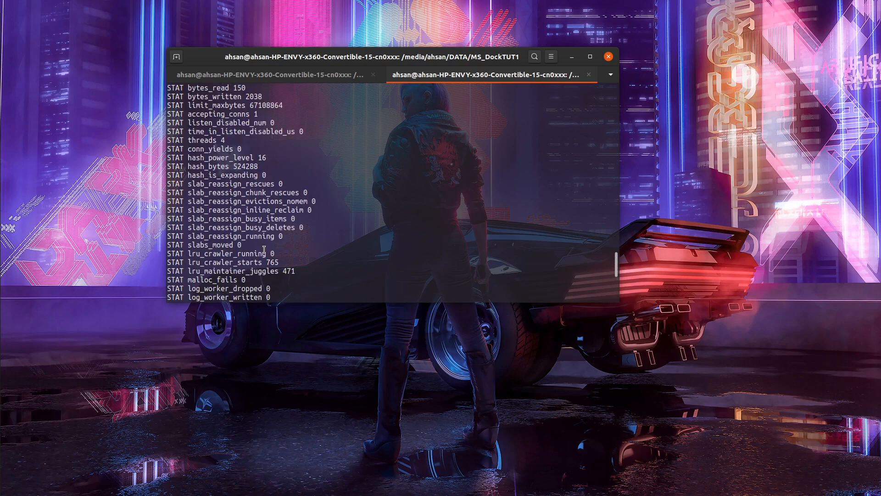
pyautogui.scroll(3)
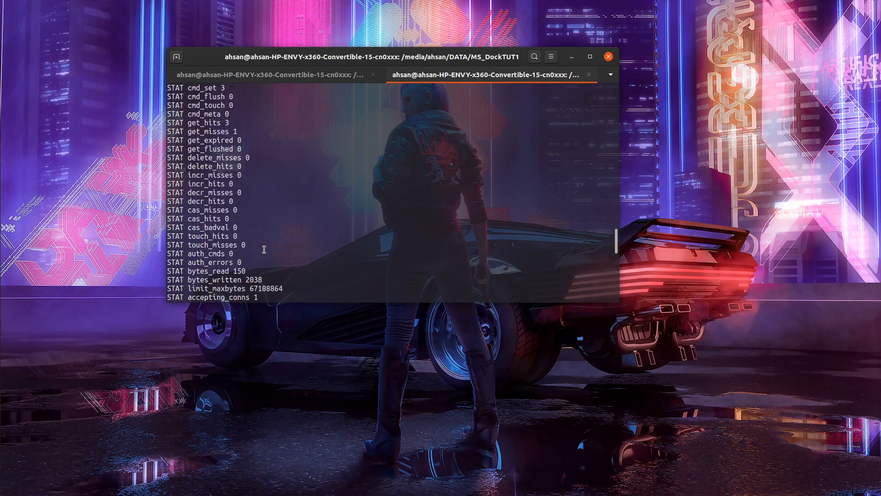
pyautogui.moveTo(240, 222)
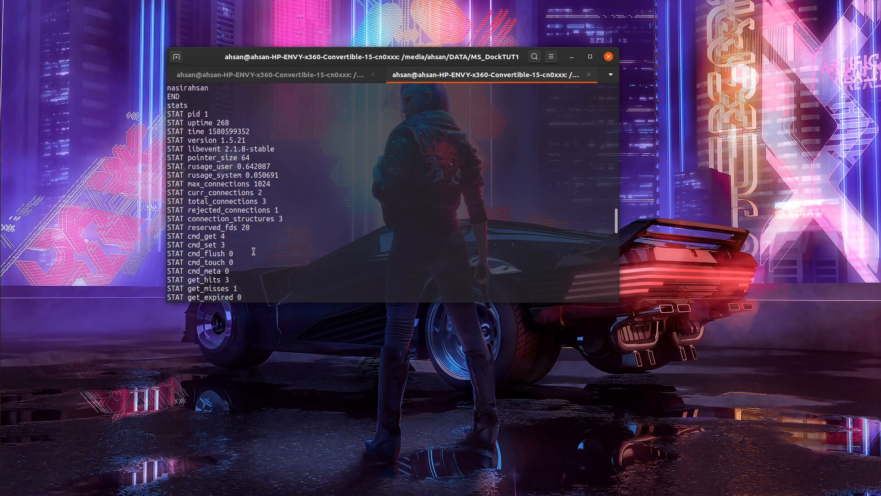
pyautogui.scroll(-3)
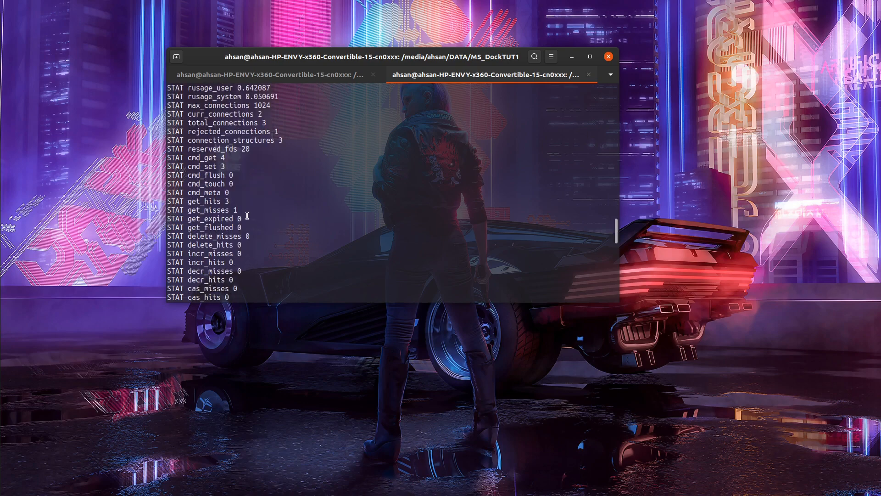
pyautogui.moveTo(242, 202)
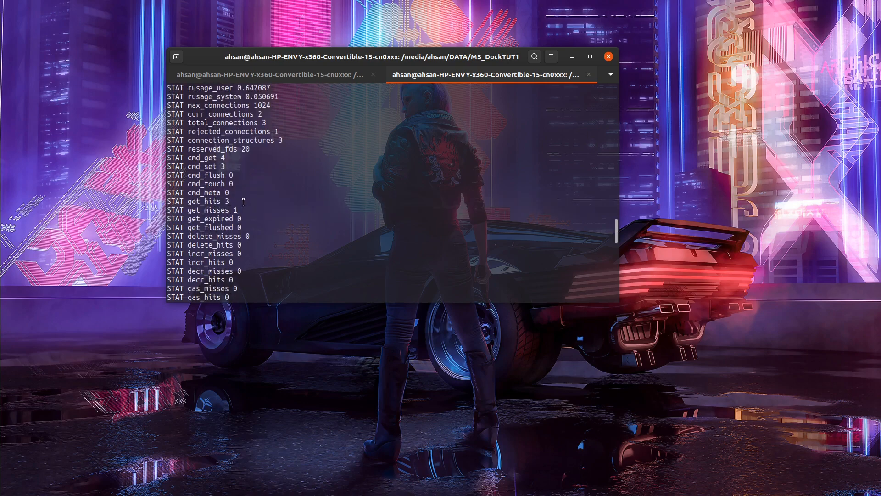
pyautogui.moveTo(264, 211)
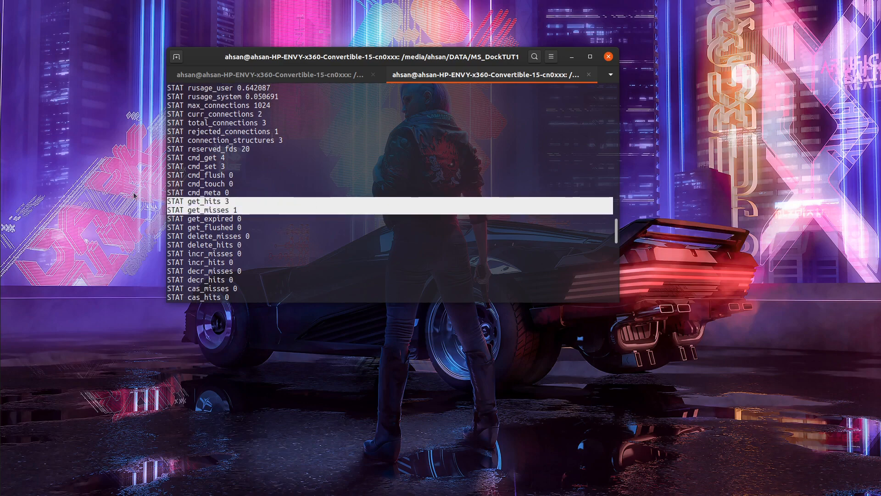
pyautogui.moveTo(254, 191)
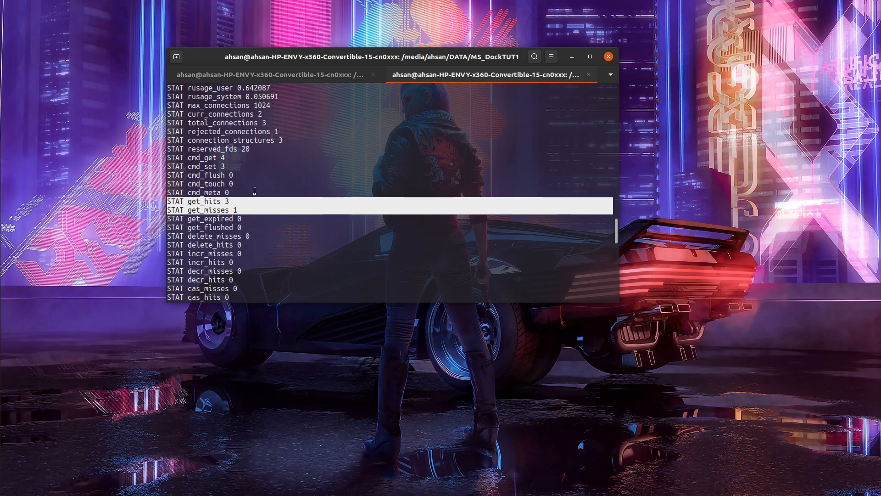
pyautogui.scroll(-3)
pyautogui.write('g')
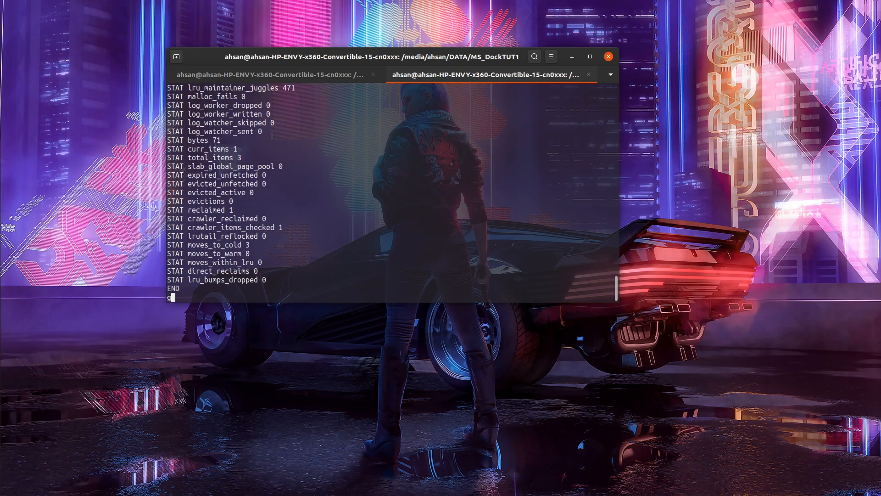
# - Fetch yt, delete it, confirm get returns only END, and quit telnet
pyautogui.press('Return')
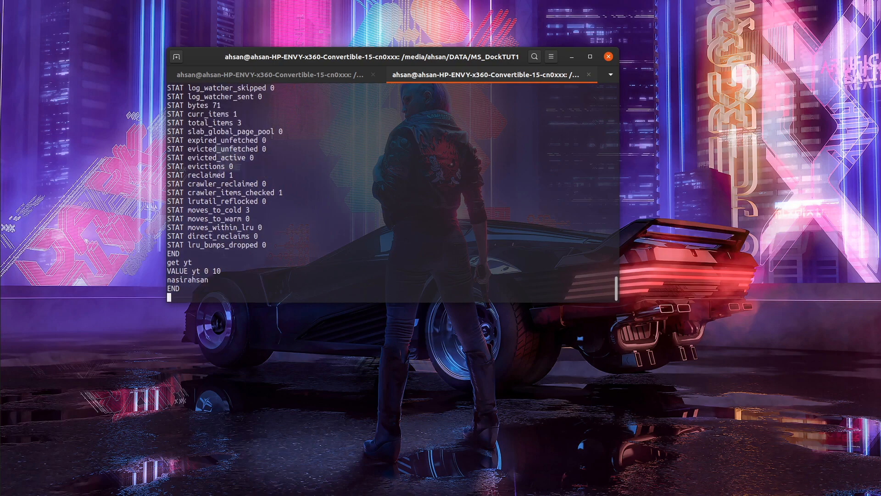
pyautogui.write('flush')
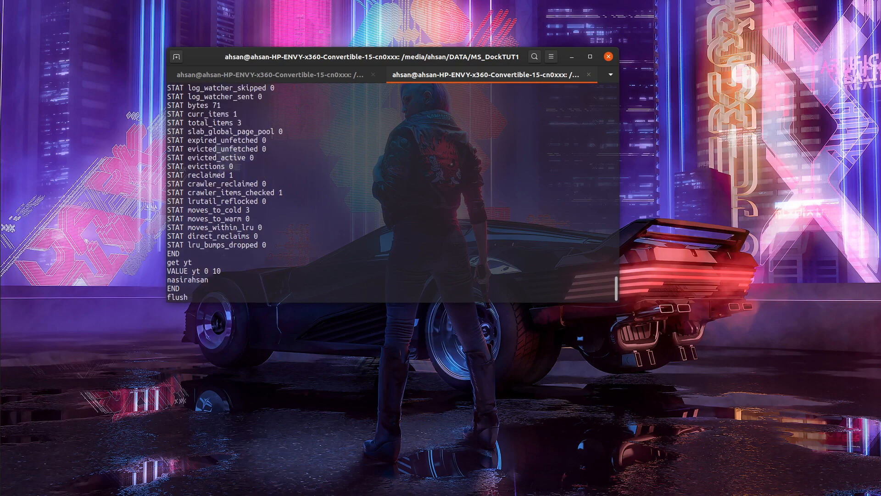
pyautogui.write('delet')
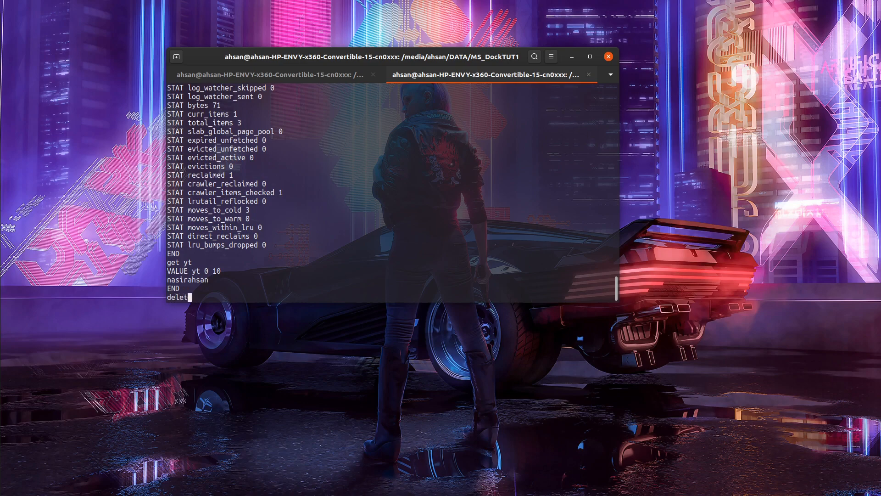
pyautogui.press('Return')
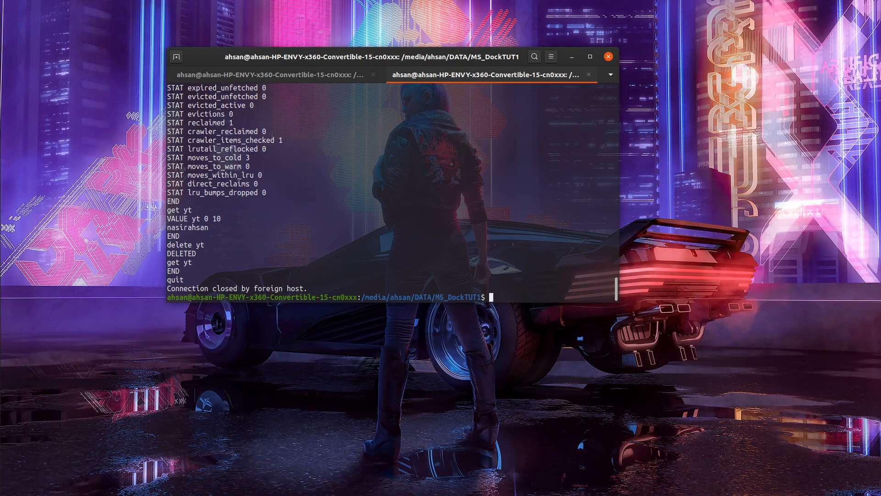
# - Print GREAT WORK! with echo at the shell prompt and clear the stray character
pyautogui.write('echo')
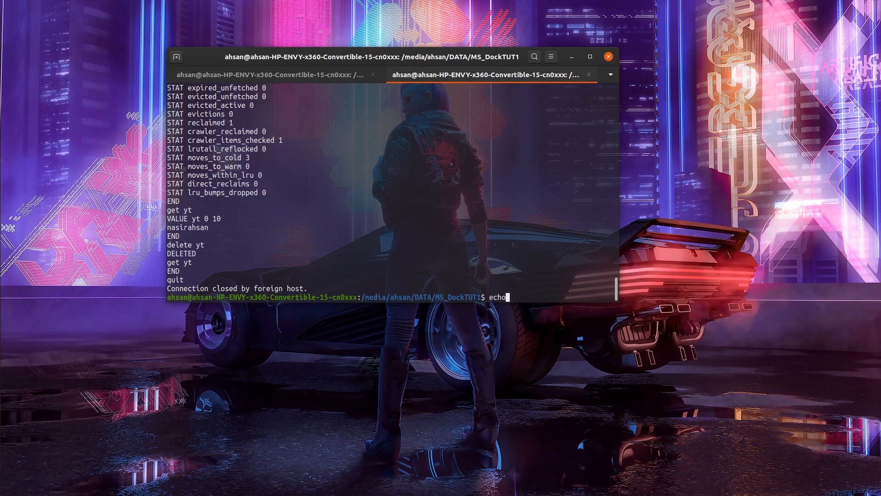
pyautogui.write('GREAT WORK!')
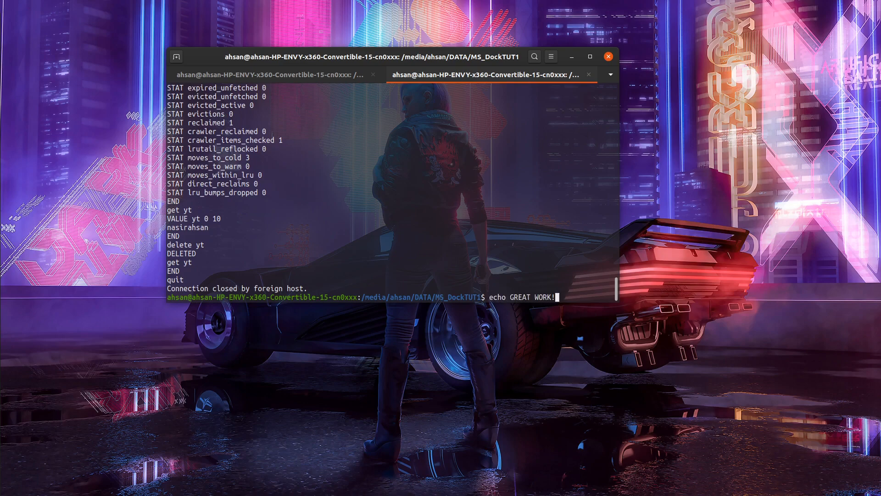
pyautogui.press('Return')
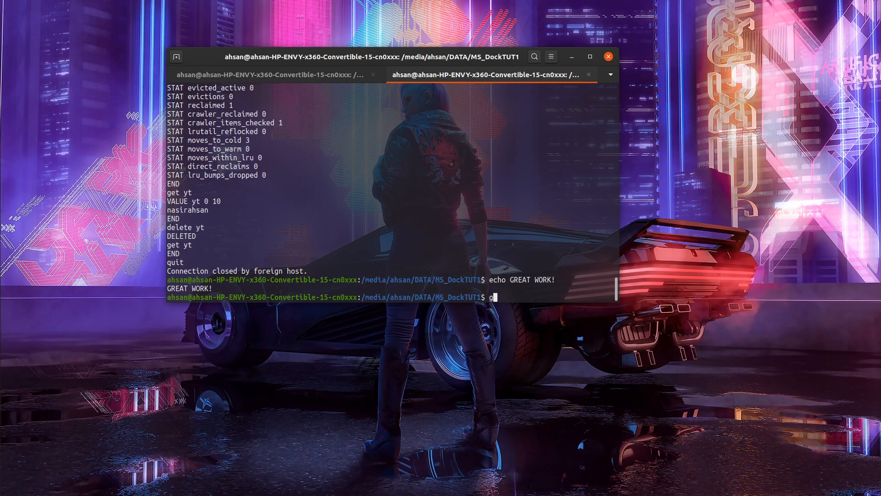
pyautogui.press('Backspace')
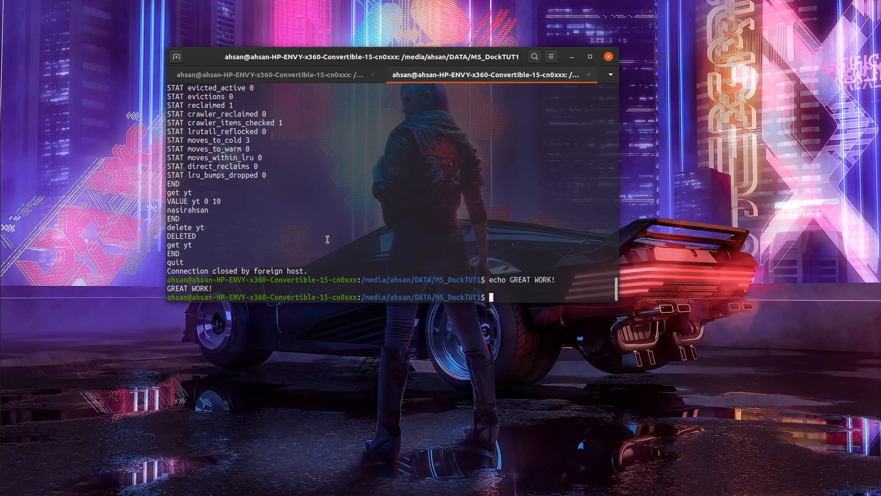
pyautogui.moveTo(496, 185)
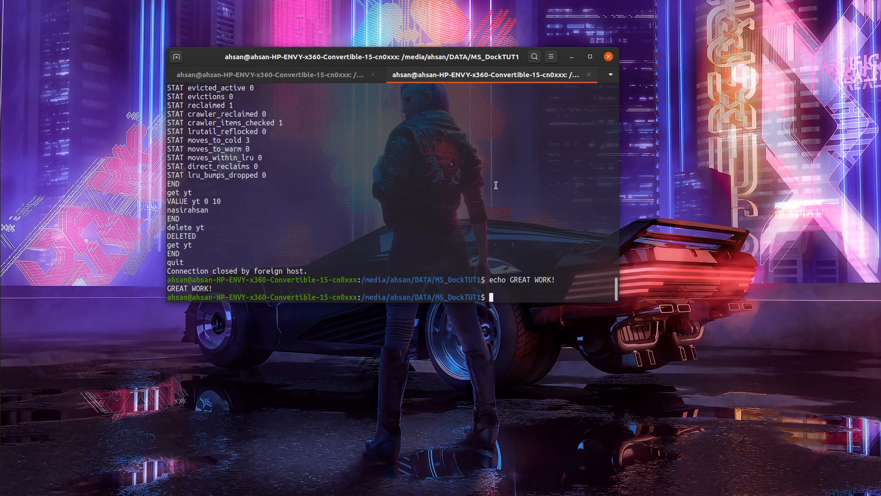